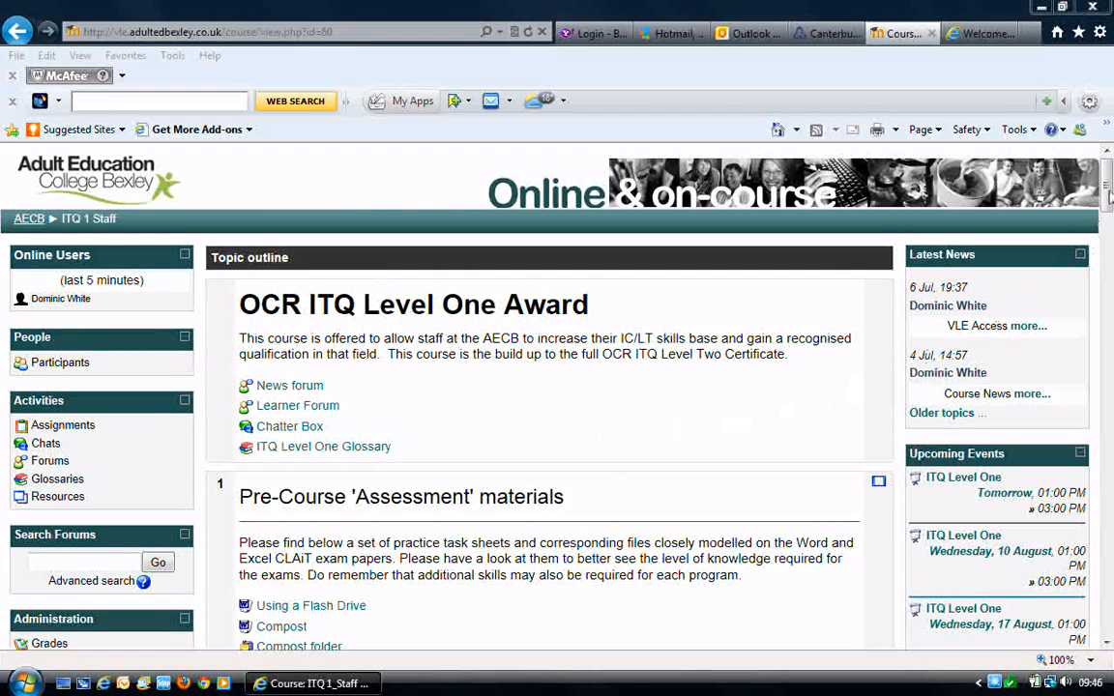
Scroll to Practice Task Sheets and open the Practice Task Sheet folders page
scroll("down", 3)
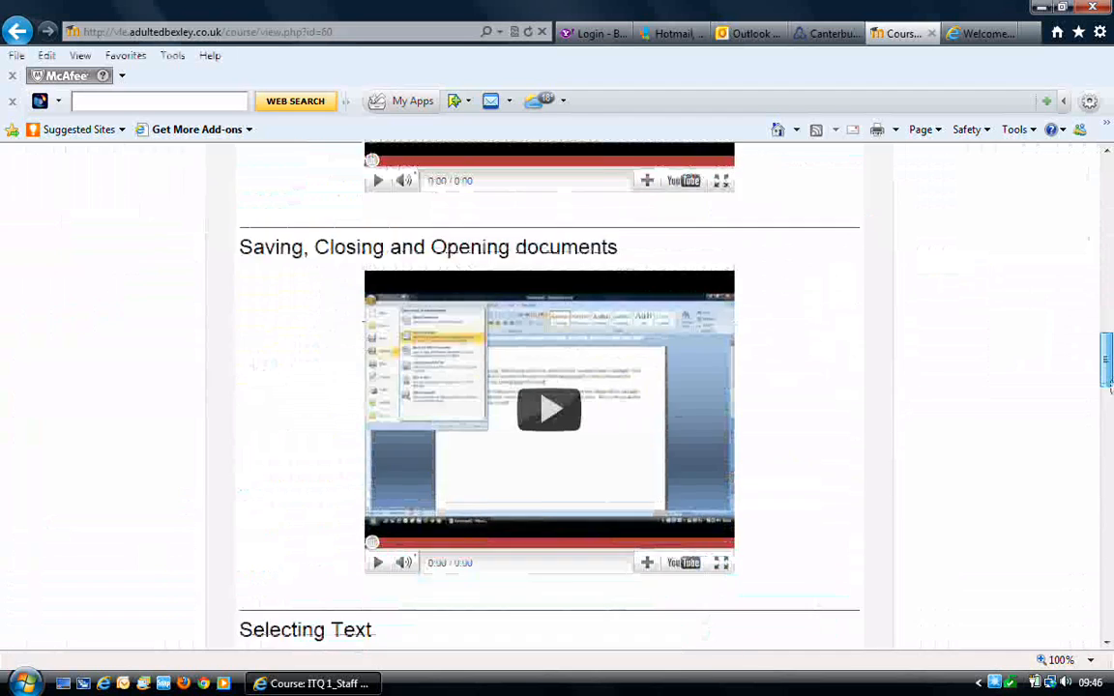
scroll("down", 3)
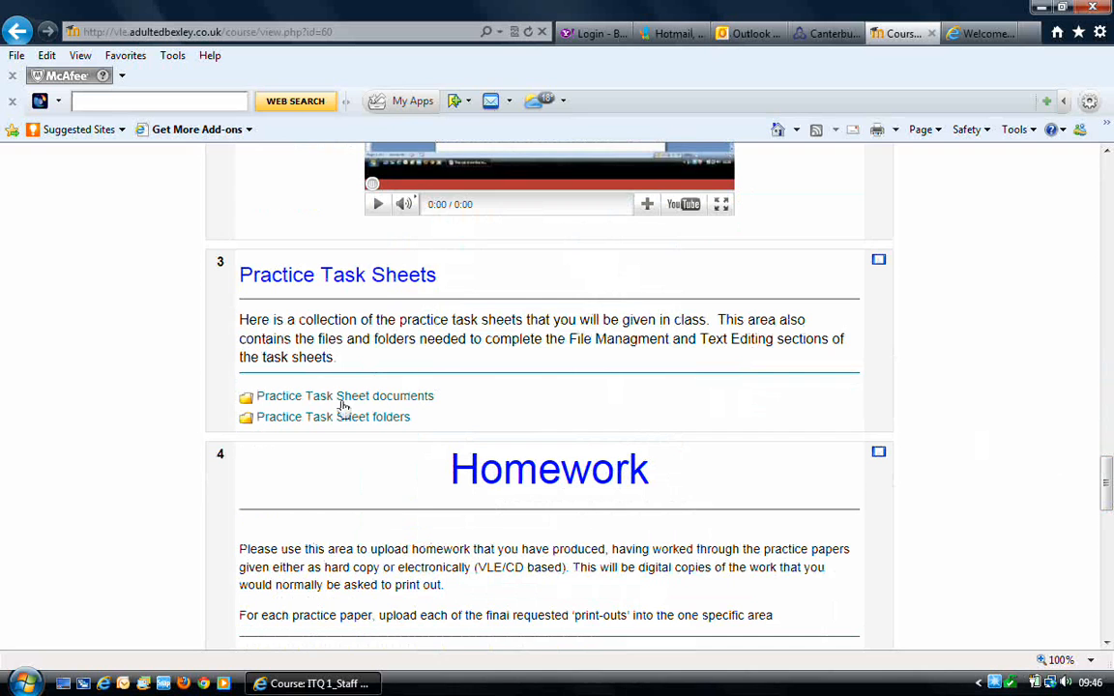
mouse_move(333, 417)
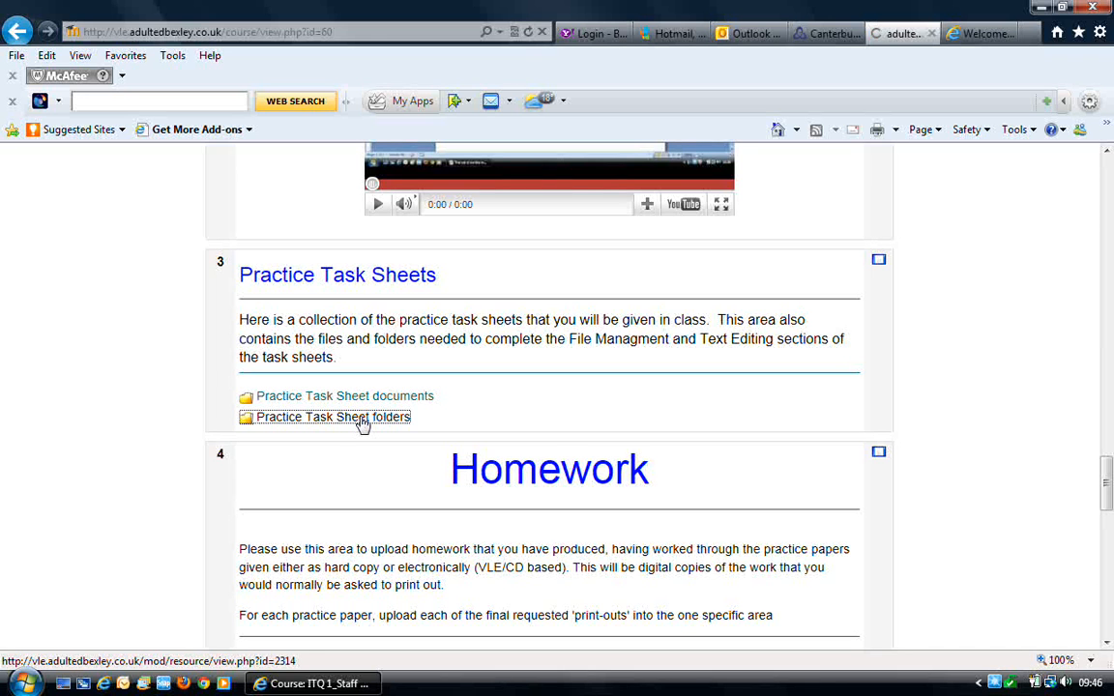
left_click(333, 417)
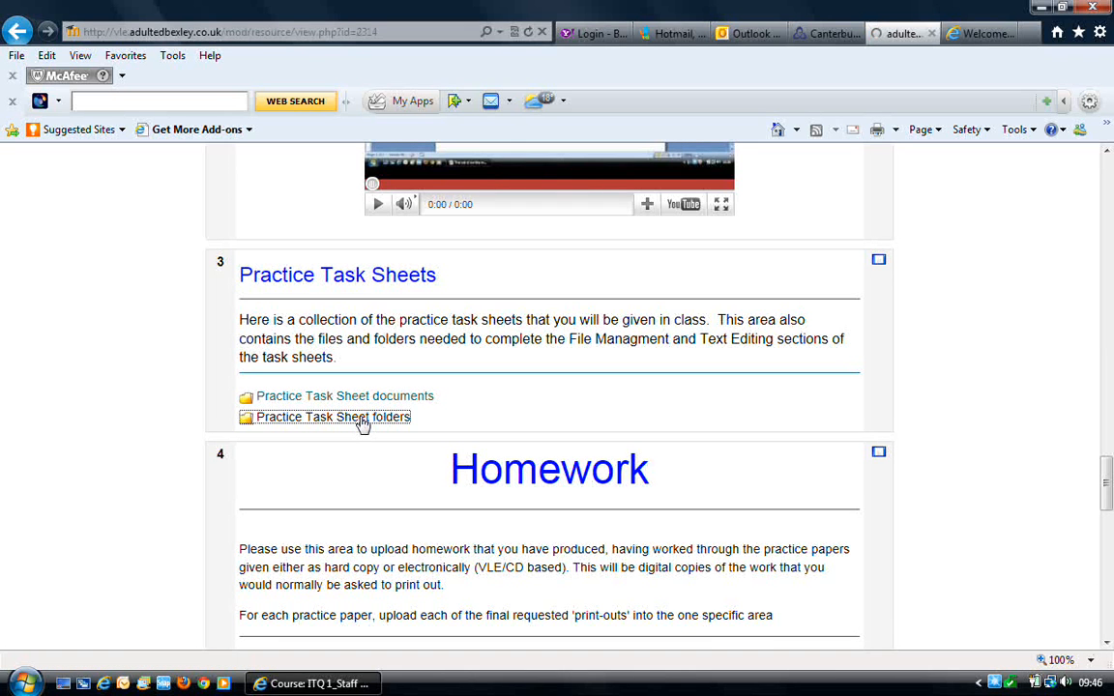
left_click(333, 416)
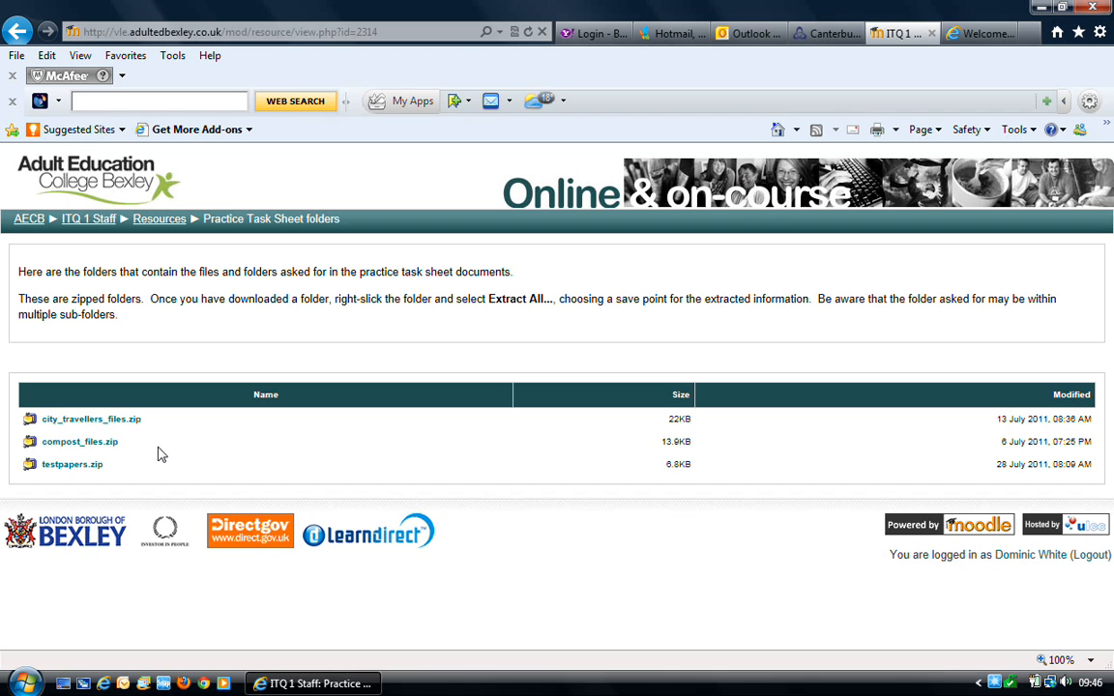
mouse_move(79, 442)
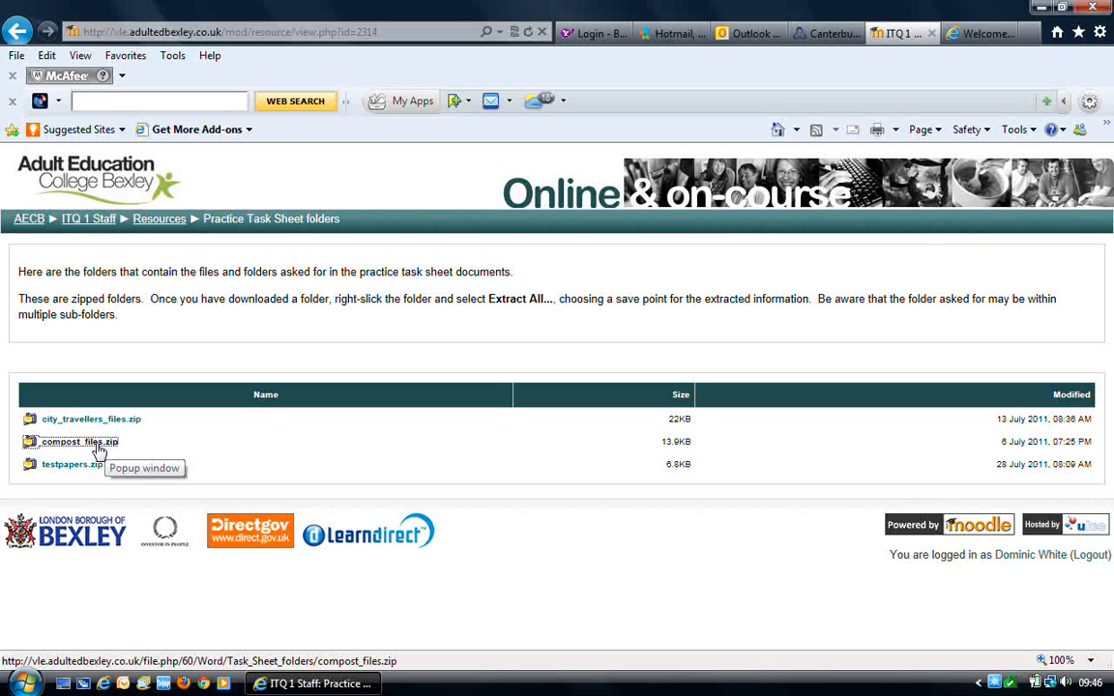
Save compost_files.zip to the Desktop
left_click(80, 441)
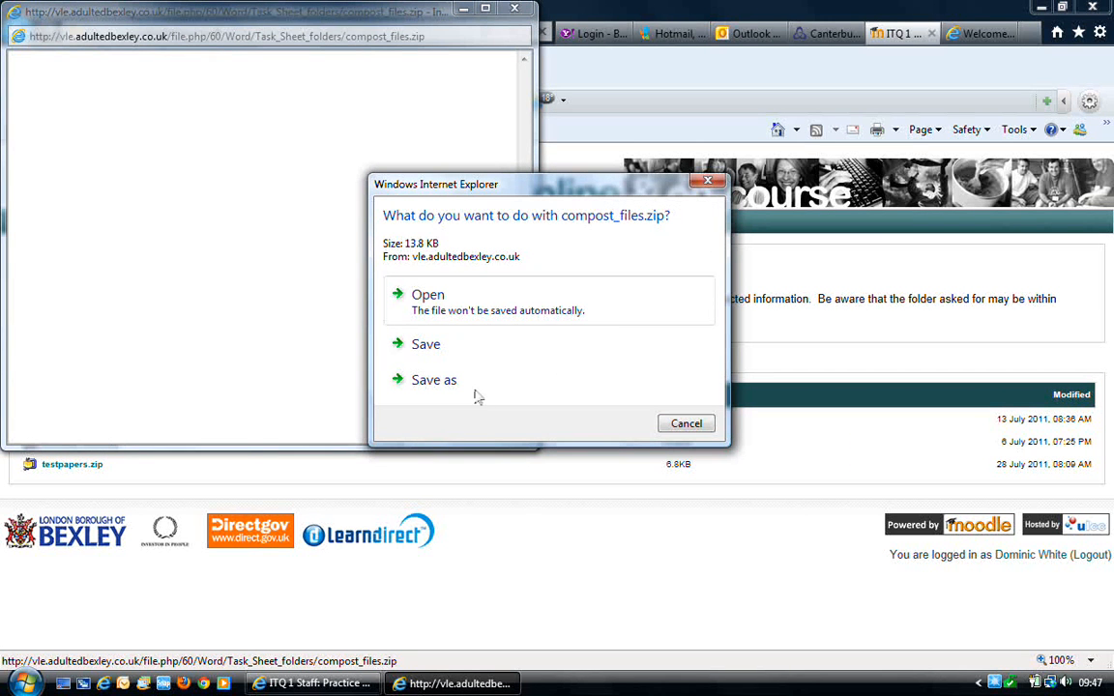
mouse_move(636, 252)
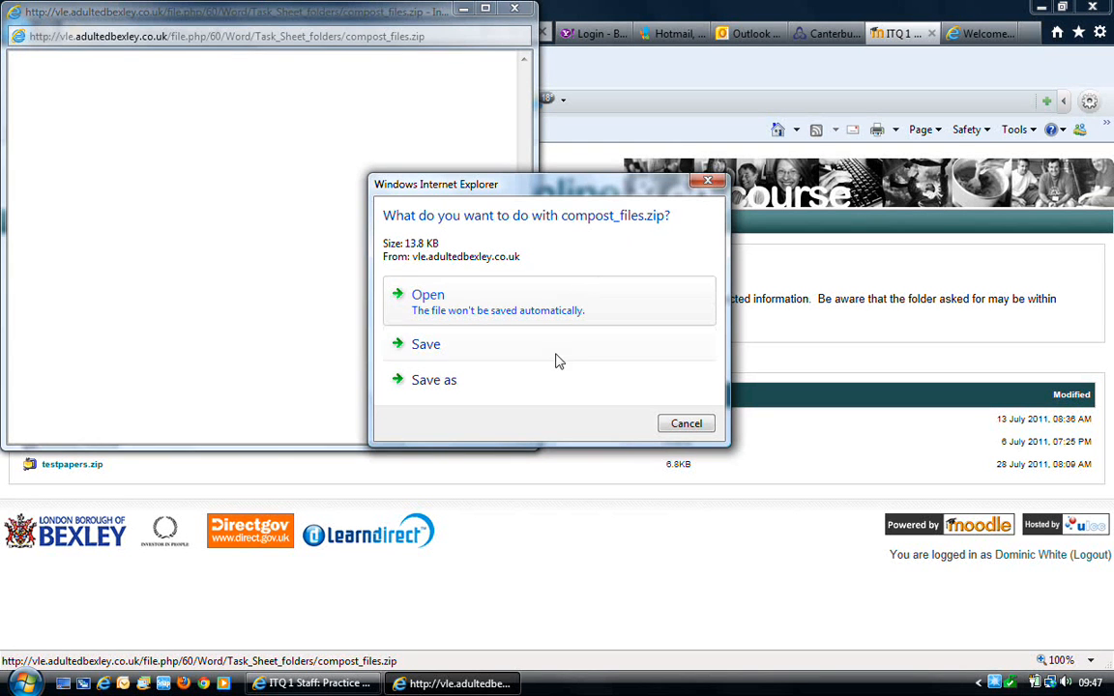
mouse_move(501, 379)
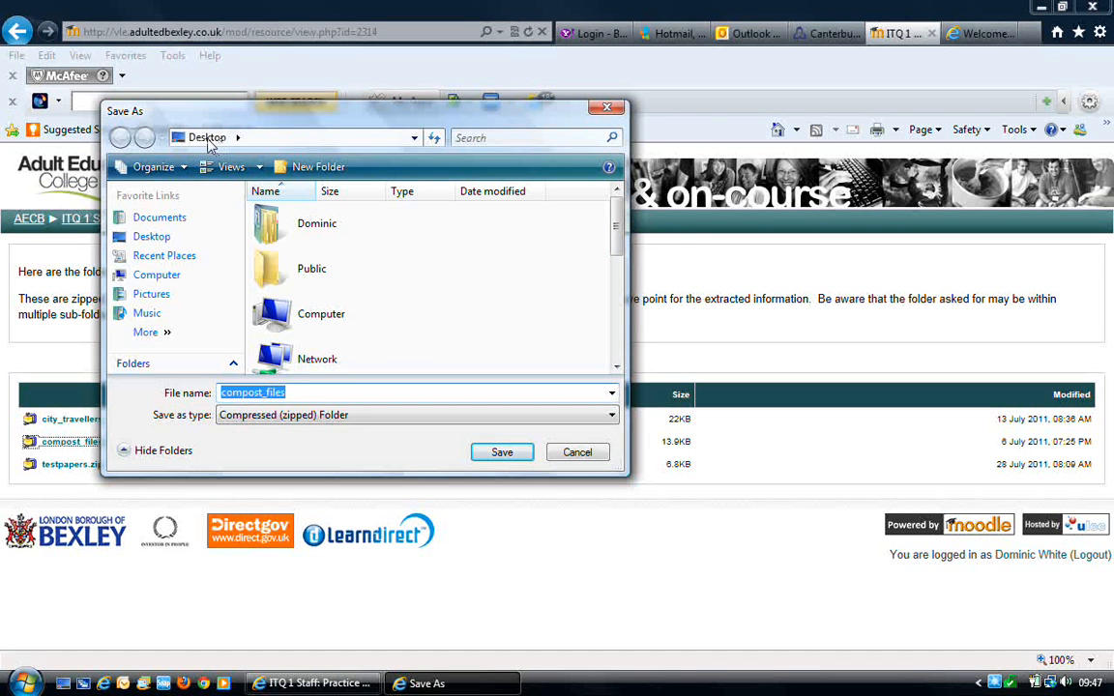
mouse_move(164, 255)
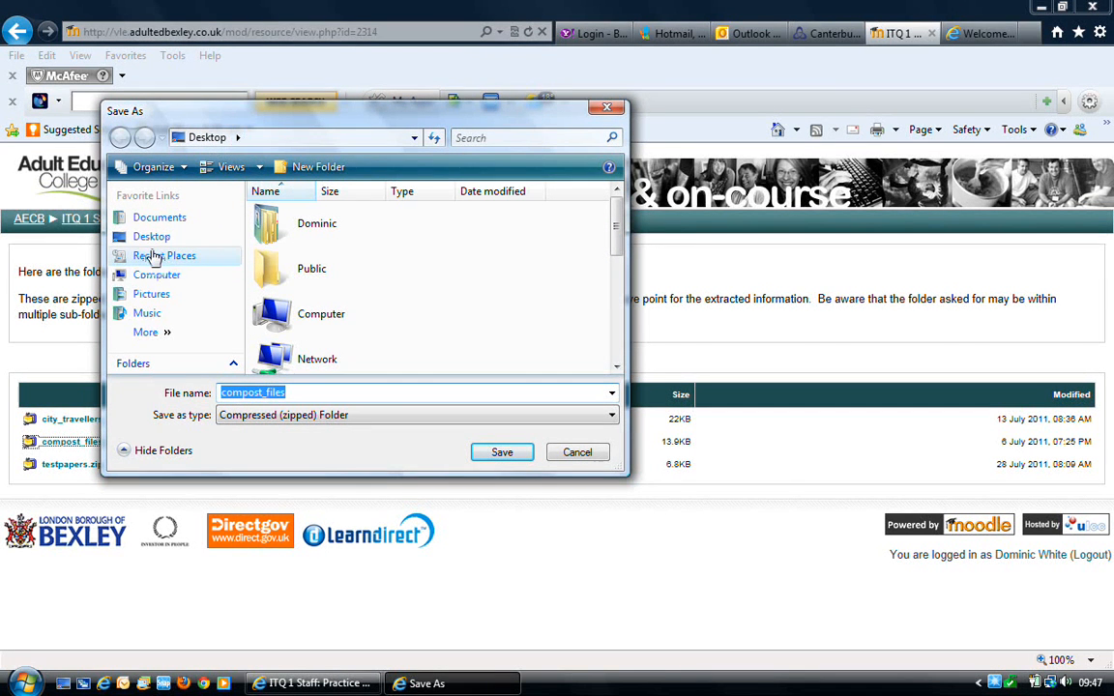
mouse_move(152, 237)
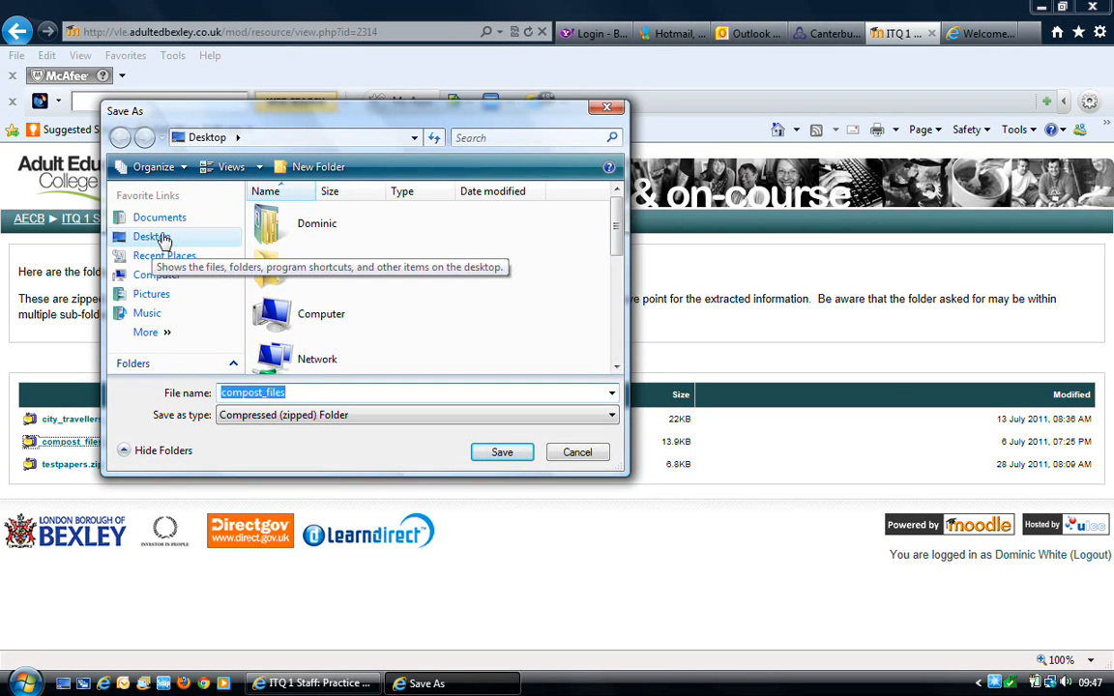
left_click(151, 236)
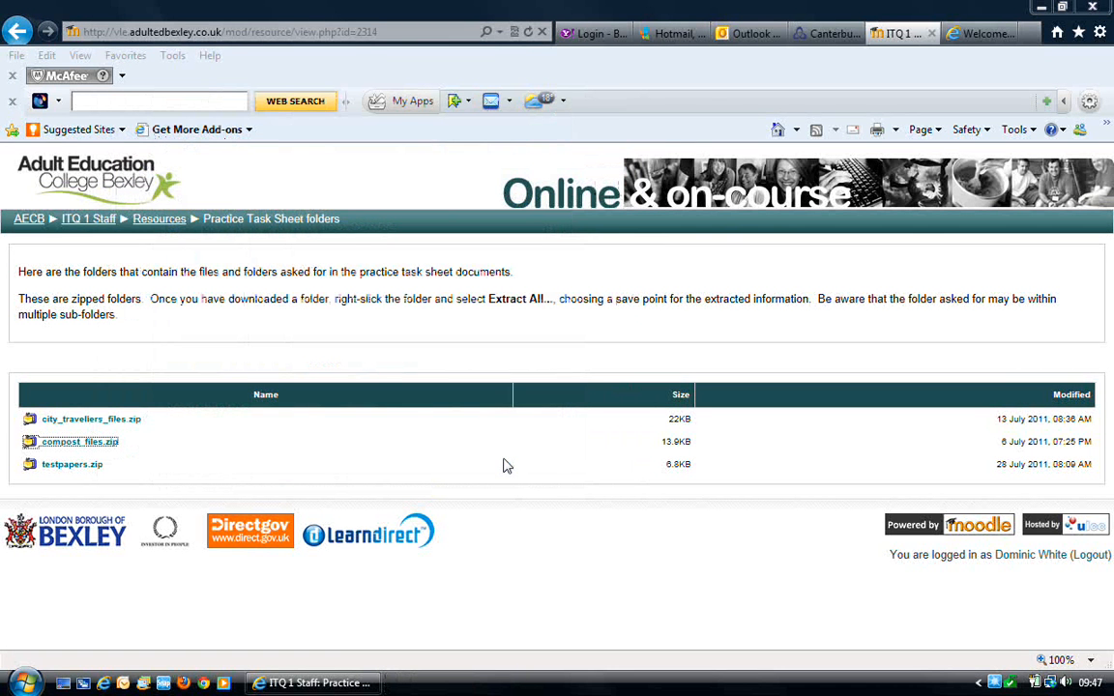
mouse_move(569, 639)
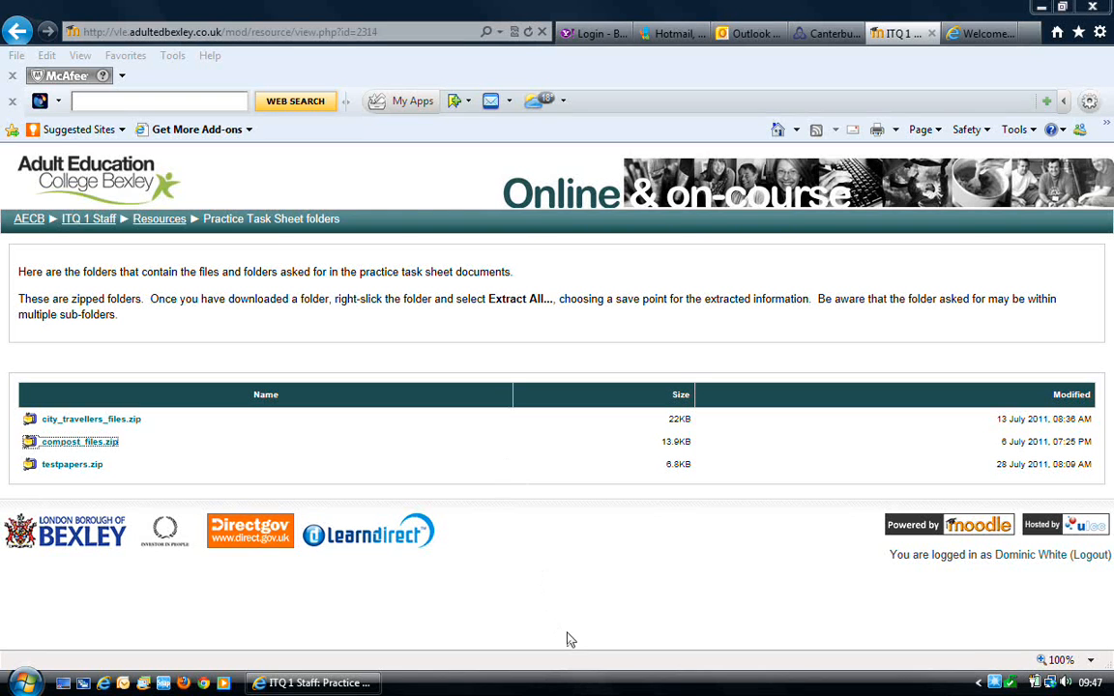
Close the download-complete notice and minimise Internet Explorer to show the desktop
left_click(79, 441)
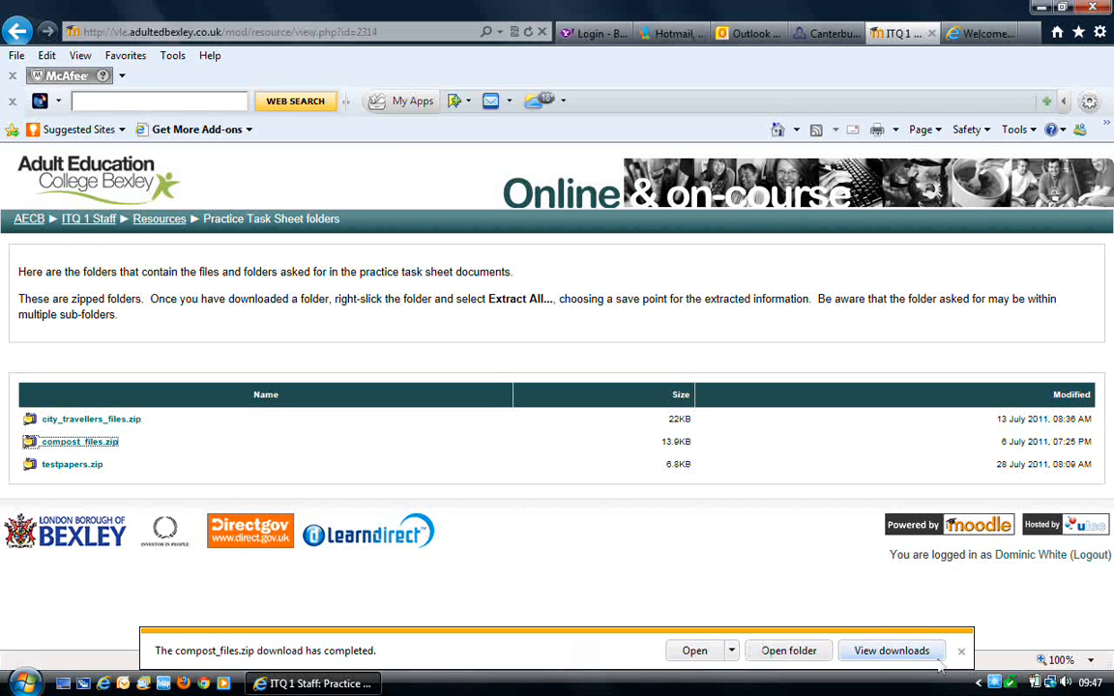
left_click(960, 649)
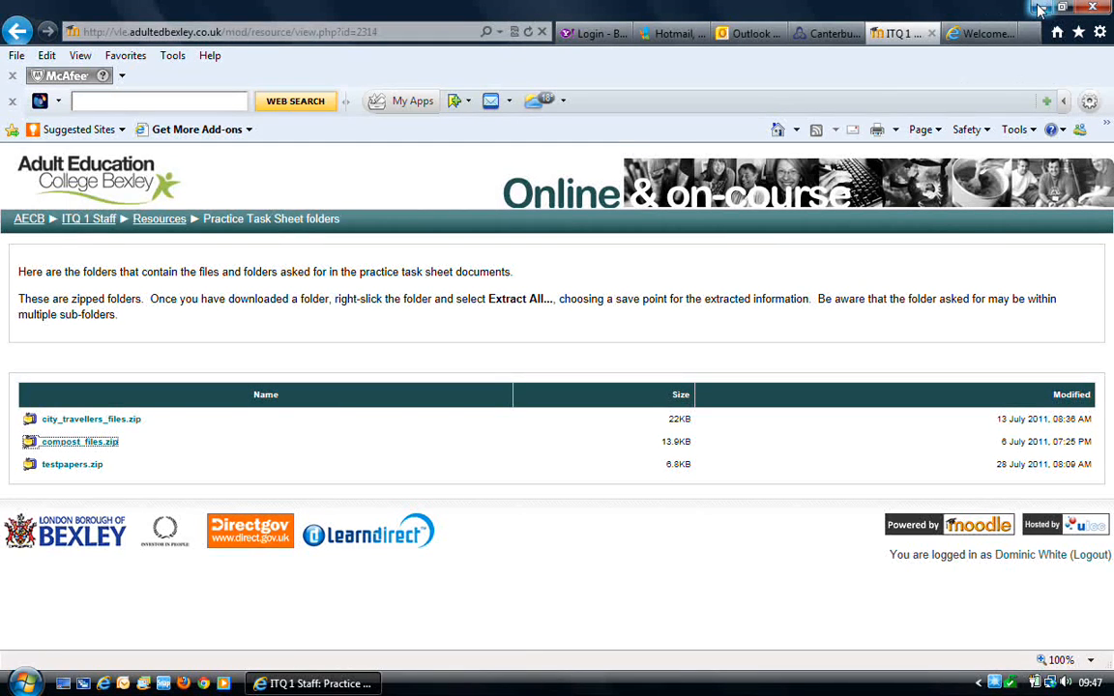
left_click(1038, 8)
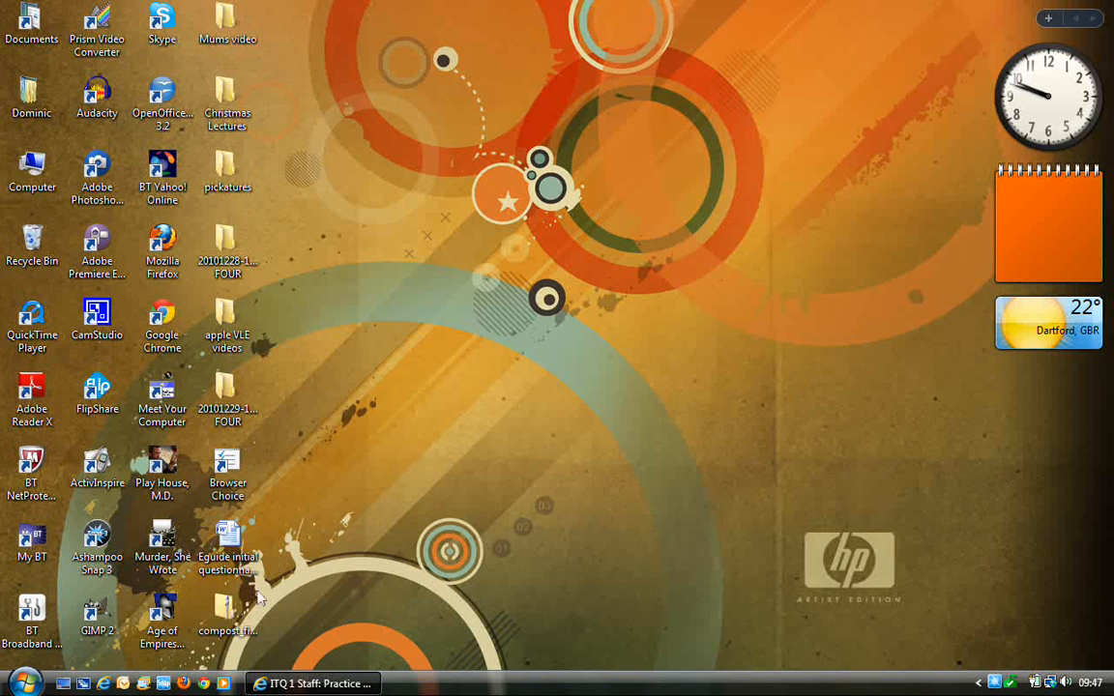
Choose Extract All from the compost_files zip icon's context menu on the desktop
left_click(227, 609)
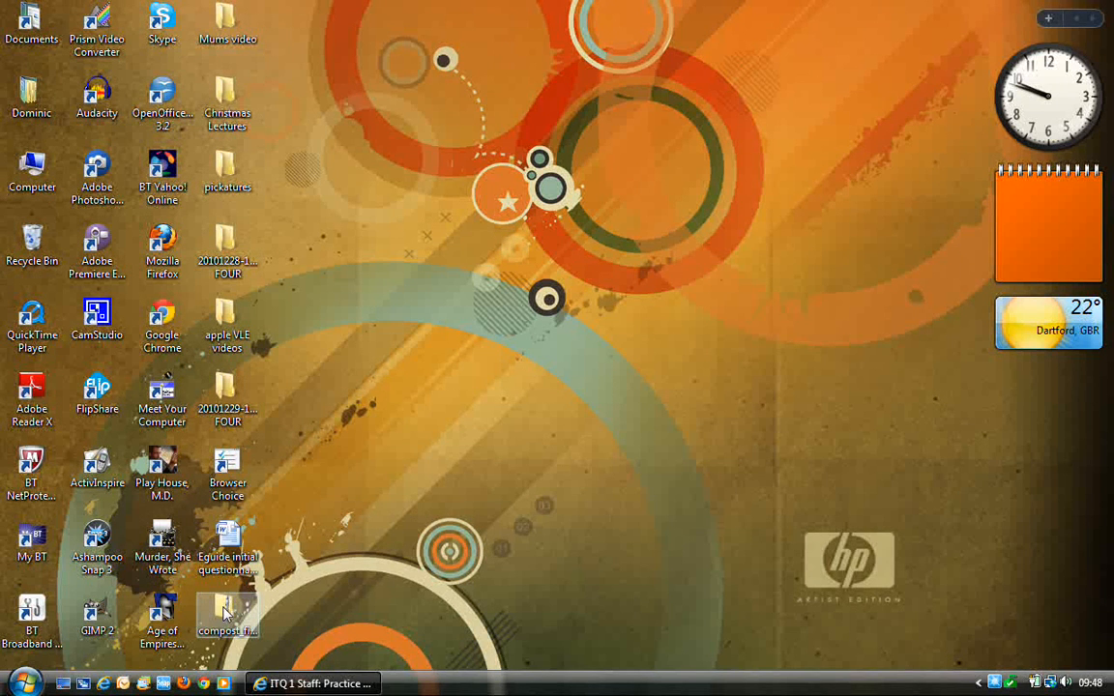
left_click(227, 609)
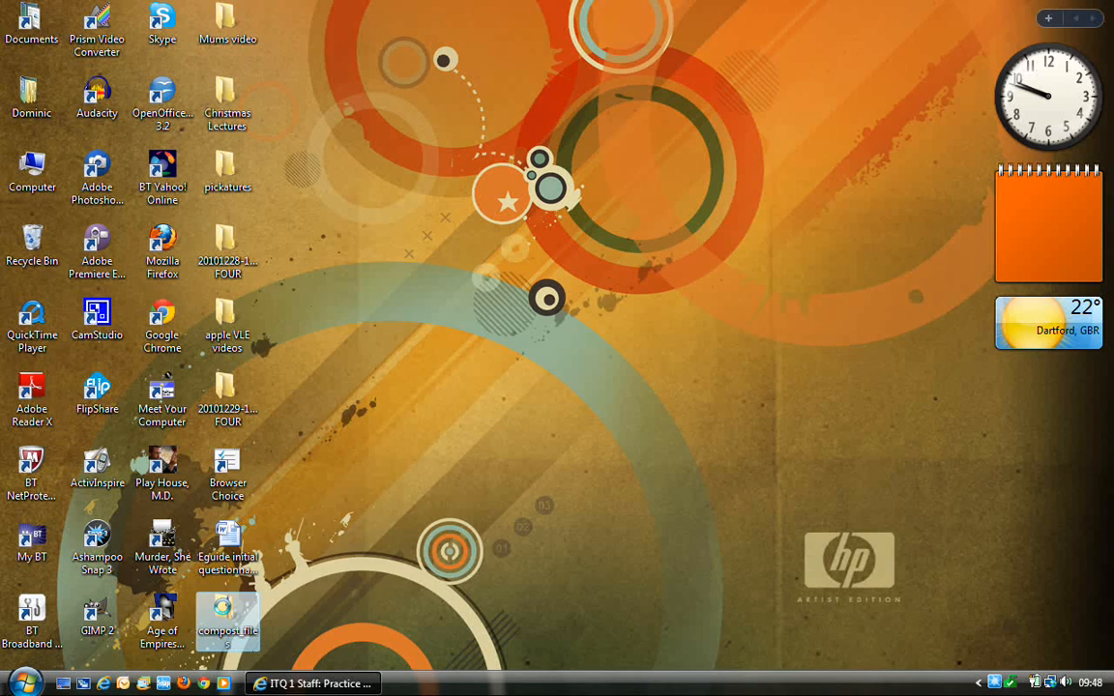
right_click(228, 619)
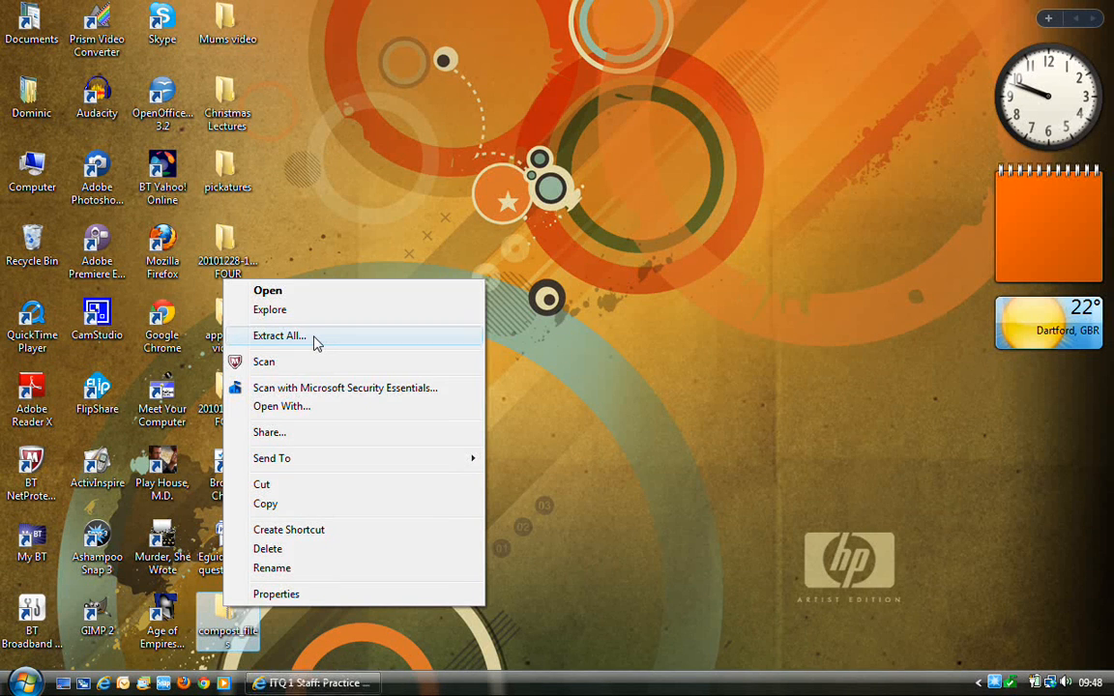
left_click(279, 335)
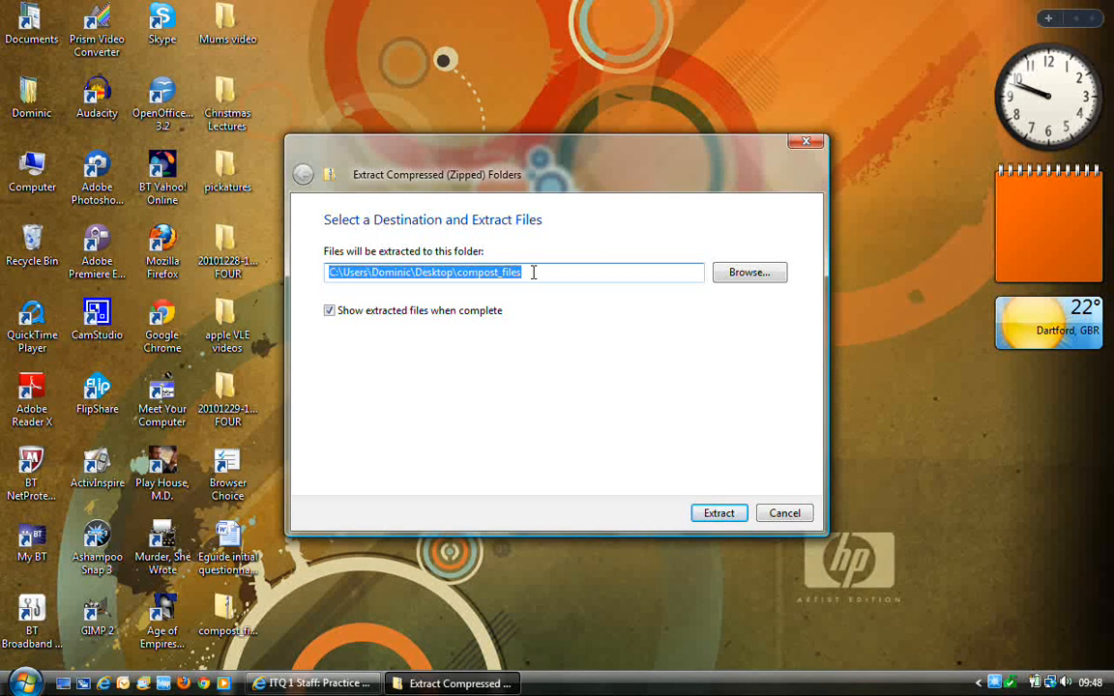
mouse_move(537, 314)
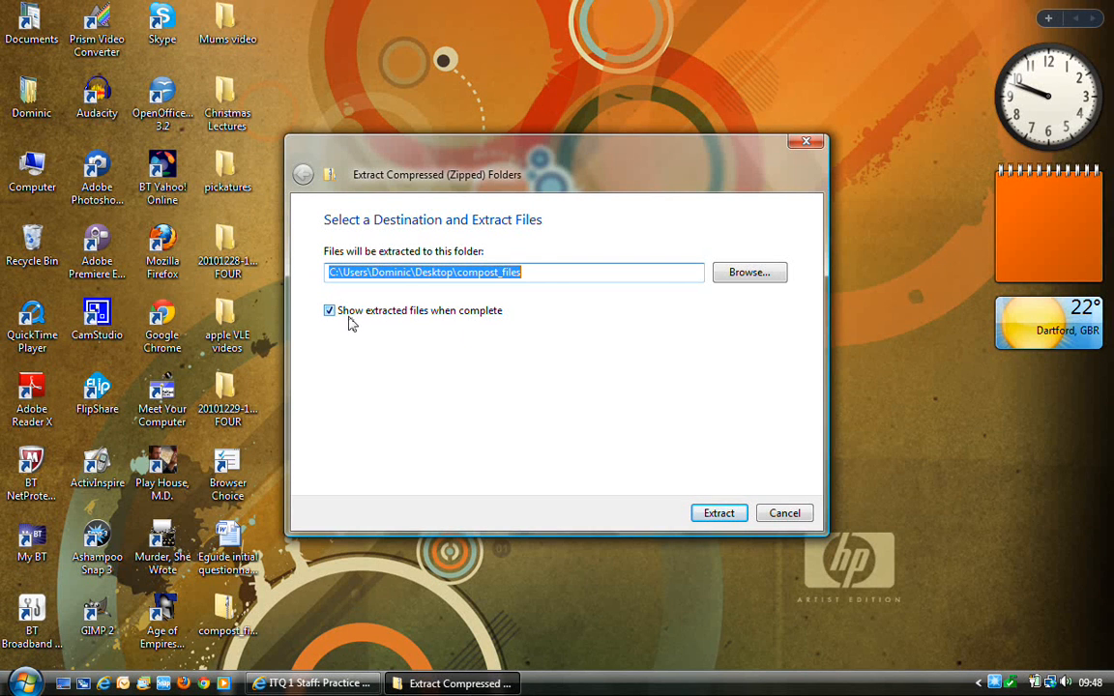
mouse_move(368, 327)
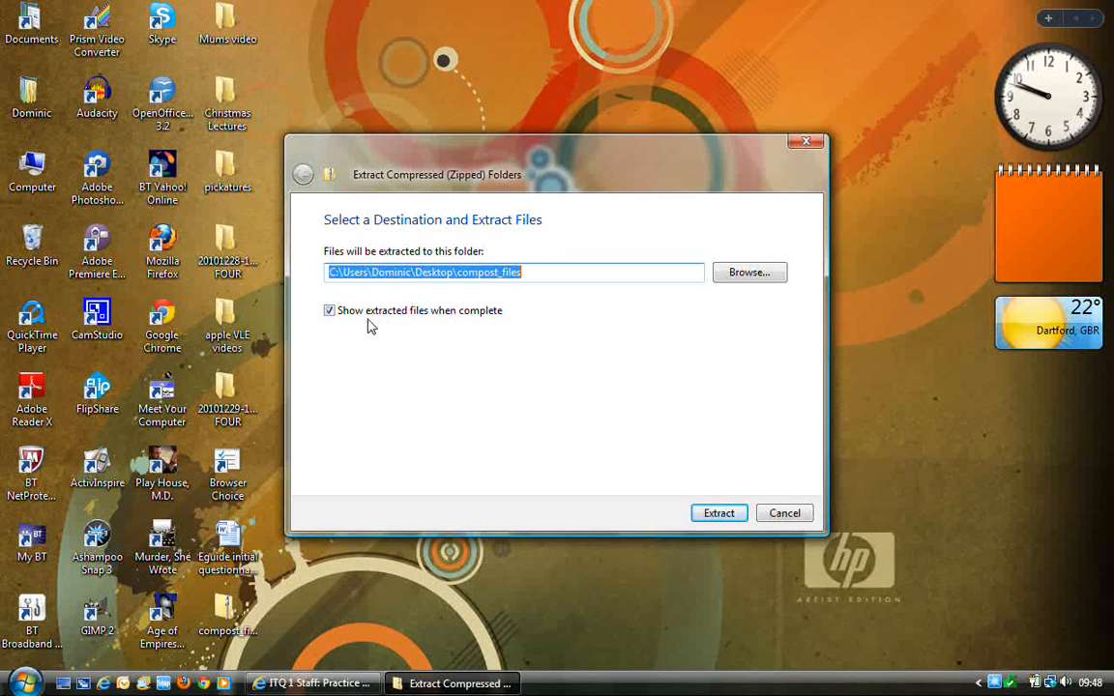
mouse_move(542, 422)
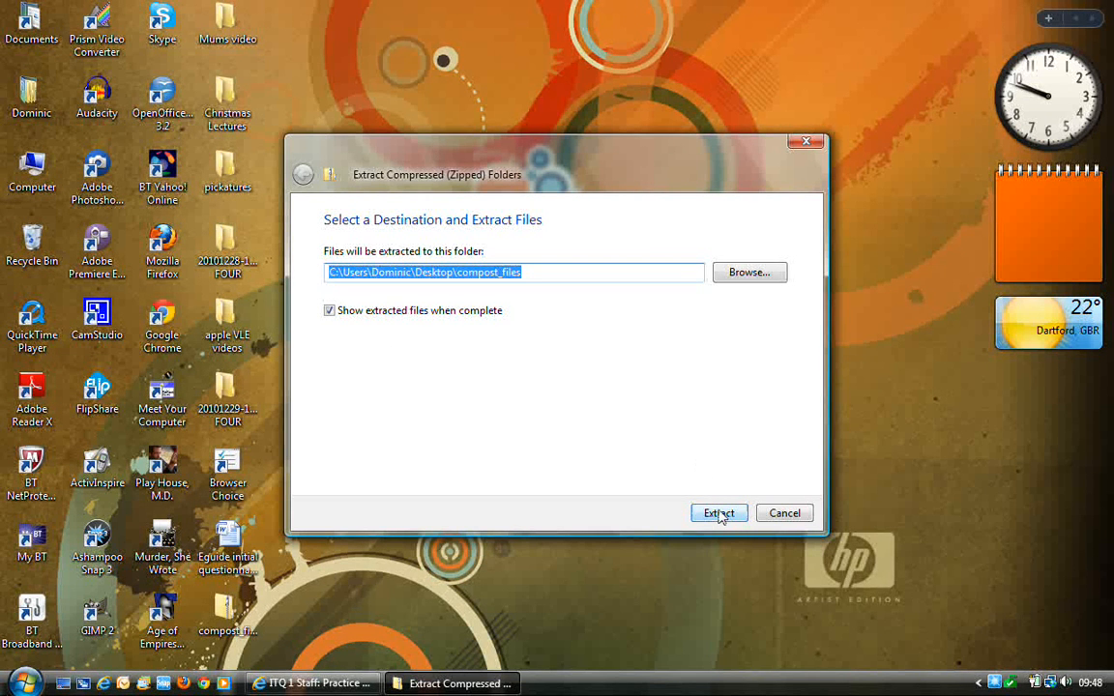
Extract to the default Desktop\compost_files destination
left_click(718, 513)
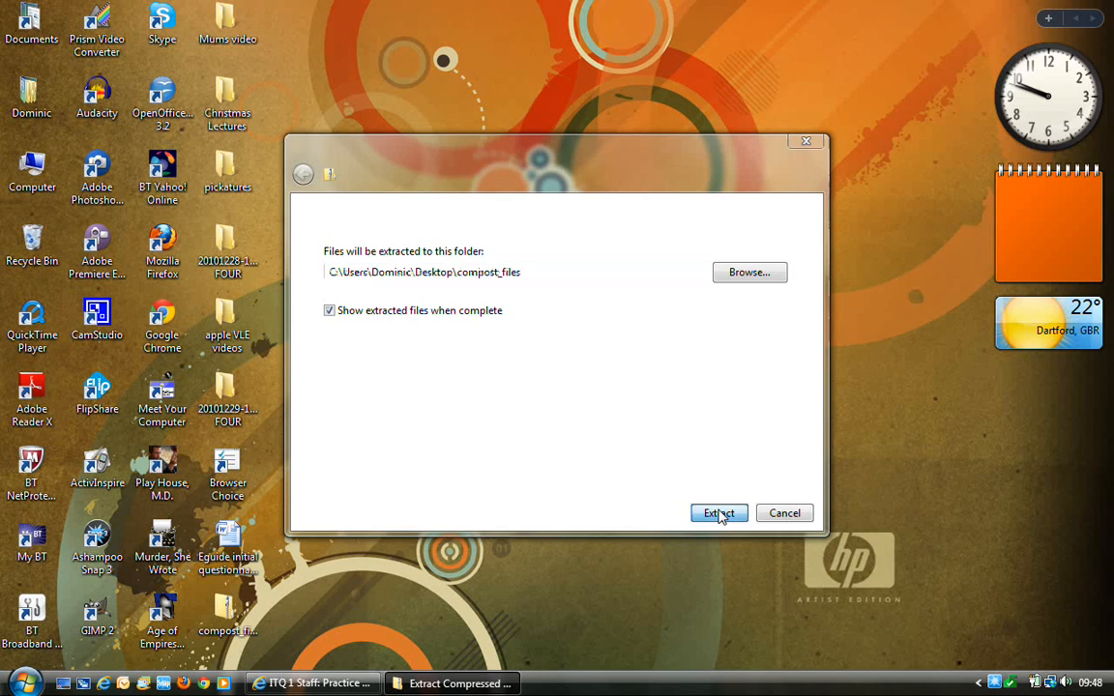
left_click(719, 513)
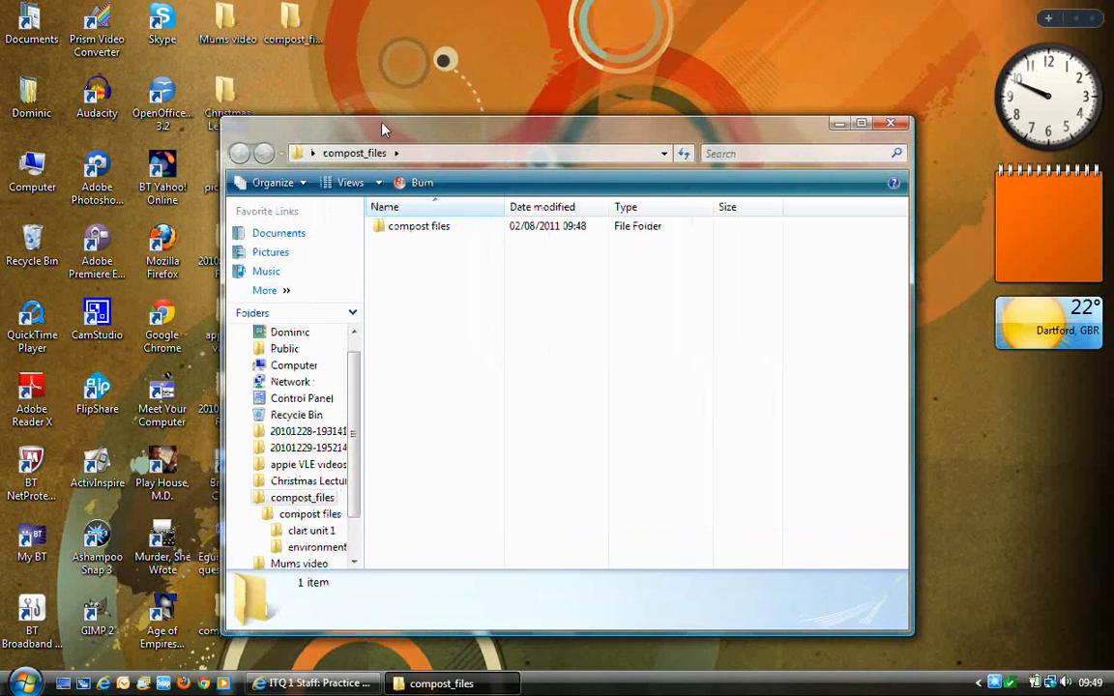
mouse_move(306, 94)
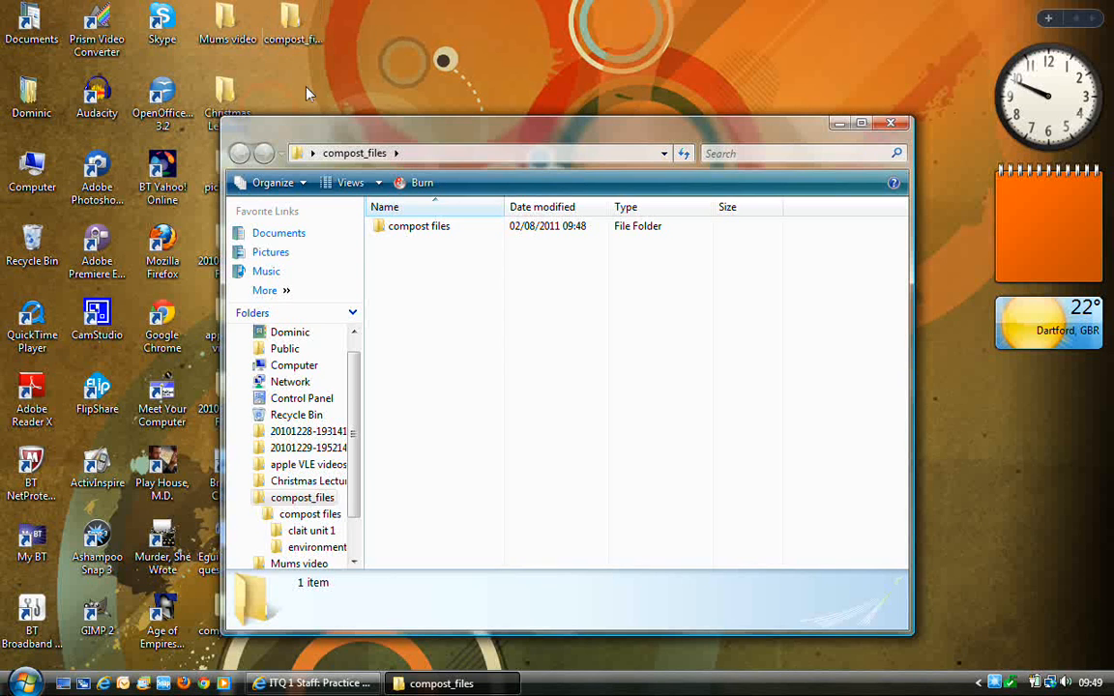
Move the inner compost files folder to the desktop and close the emptied compost_files window
left_click(418, 225)
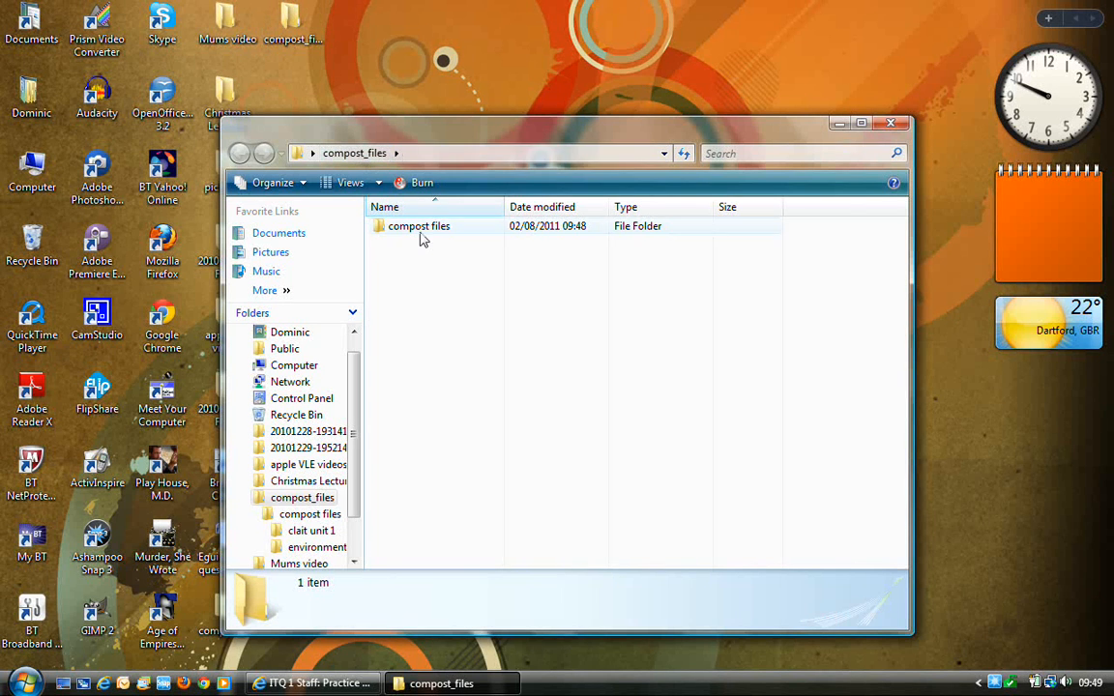
mouse_move(420, 232)
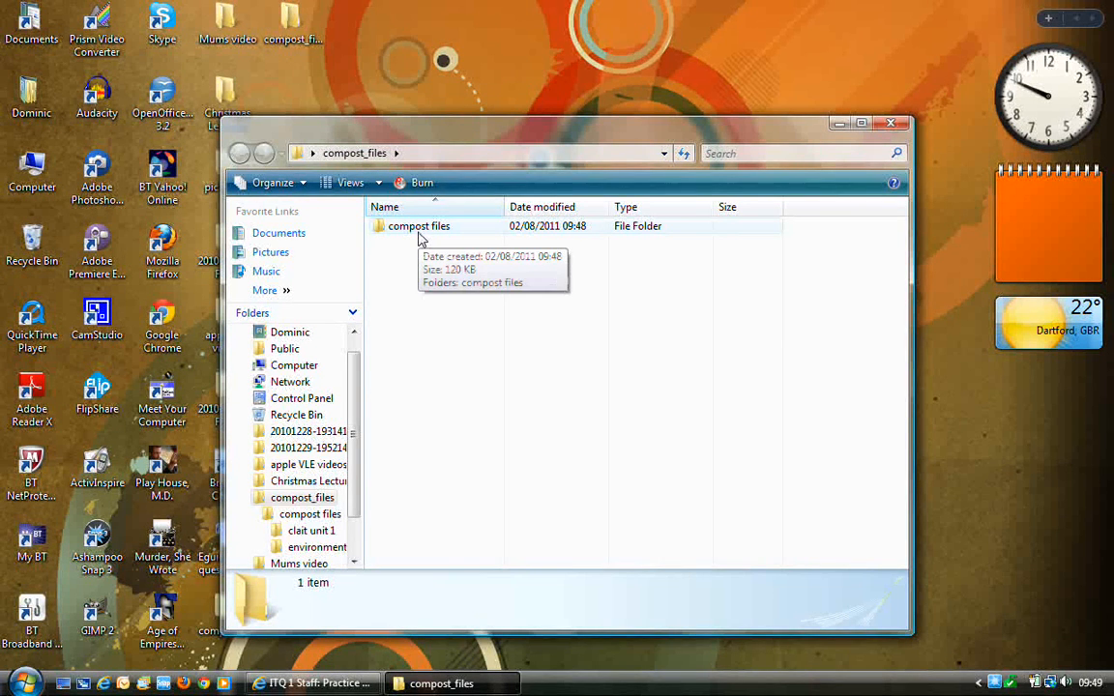
left_click(419, 226)
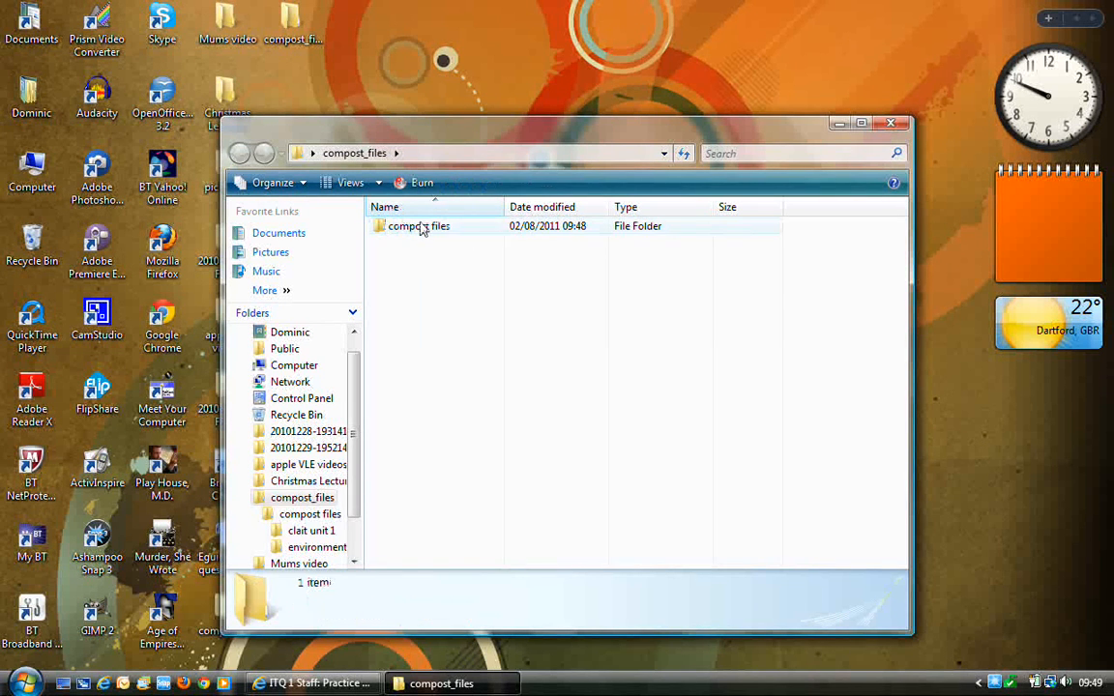
left_click(418, 225)
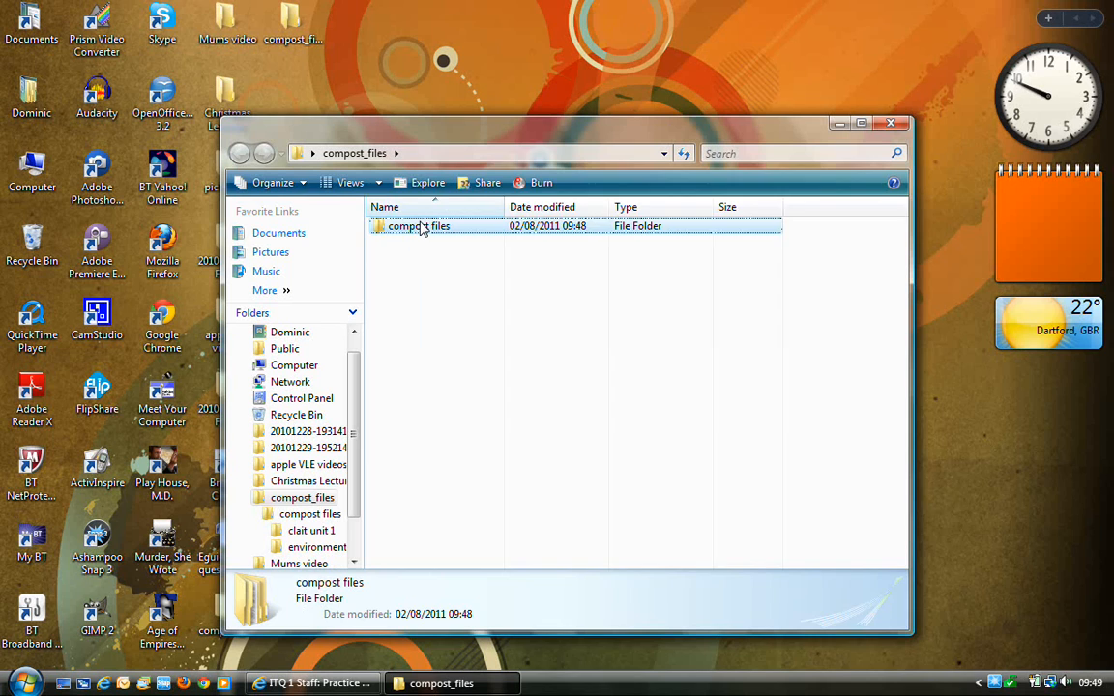
double_click(418, 226)
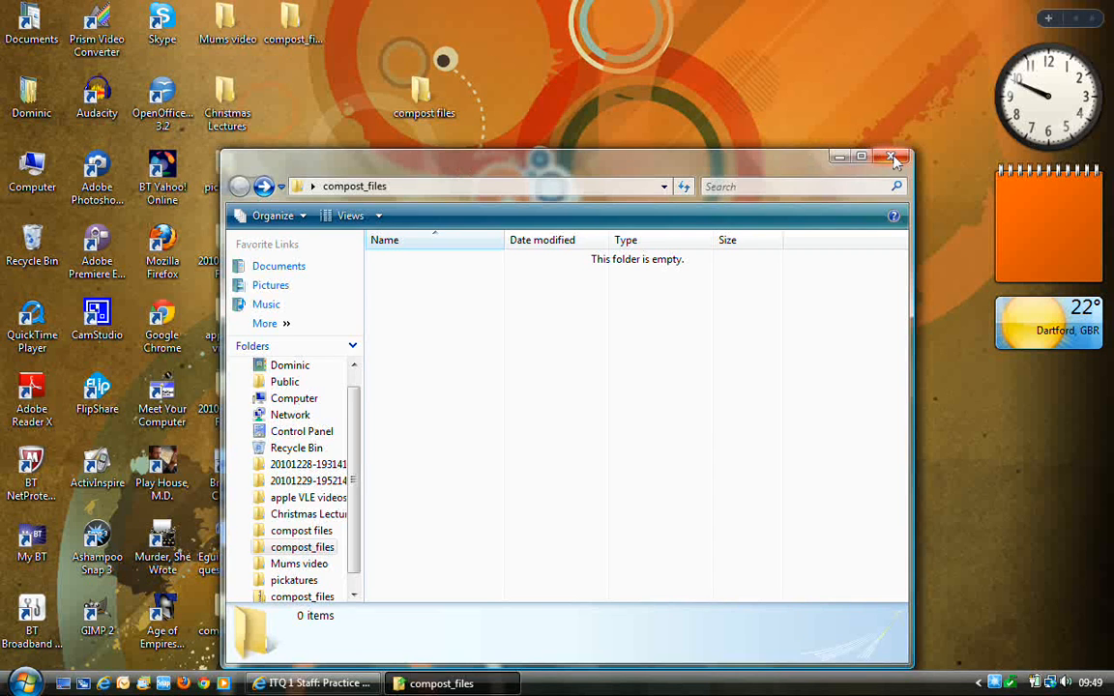
left_click(892, 156)
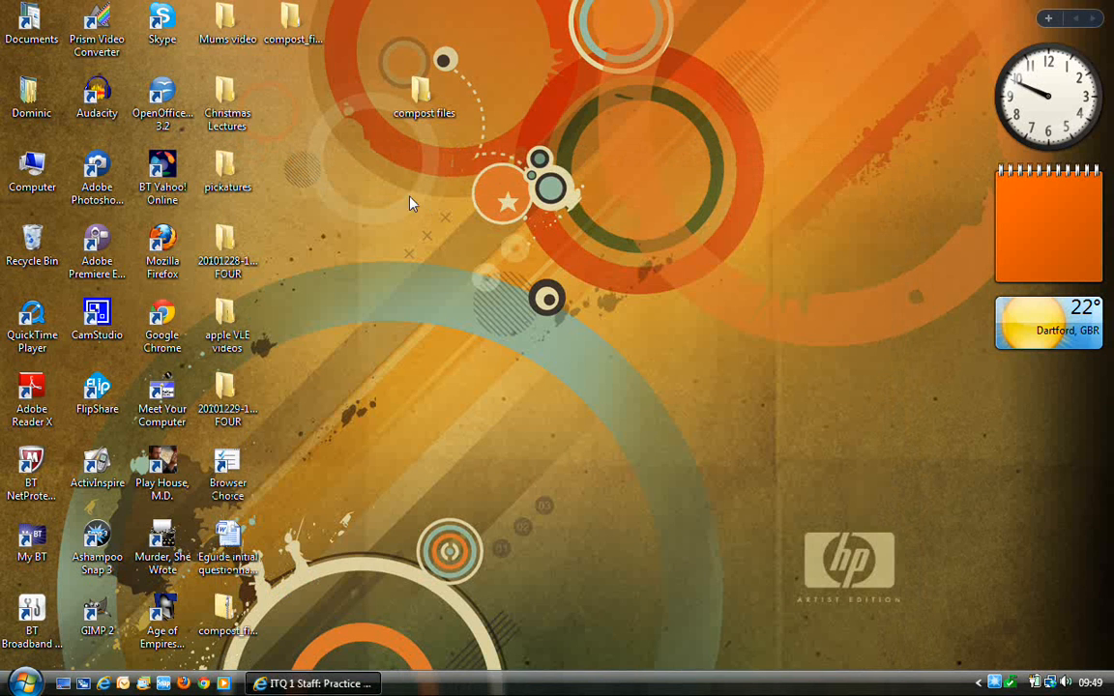
Open the desktop compost files folder to view clait unit 1 and environment, then close it
left_click(424, 87)
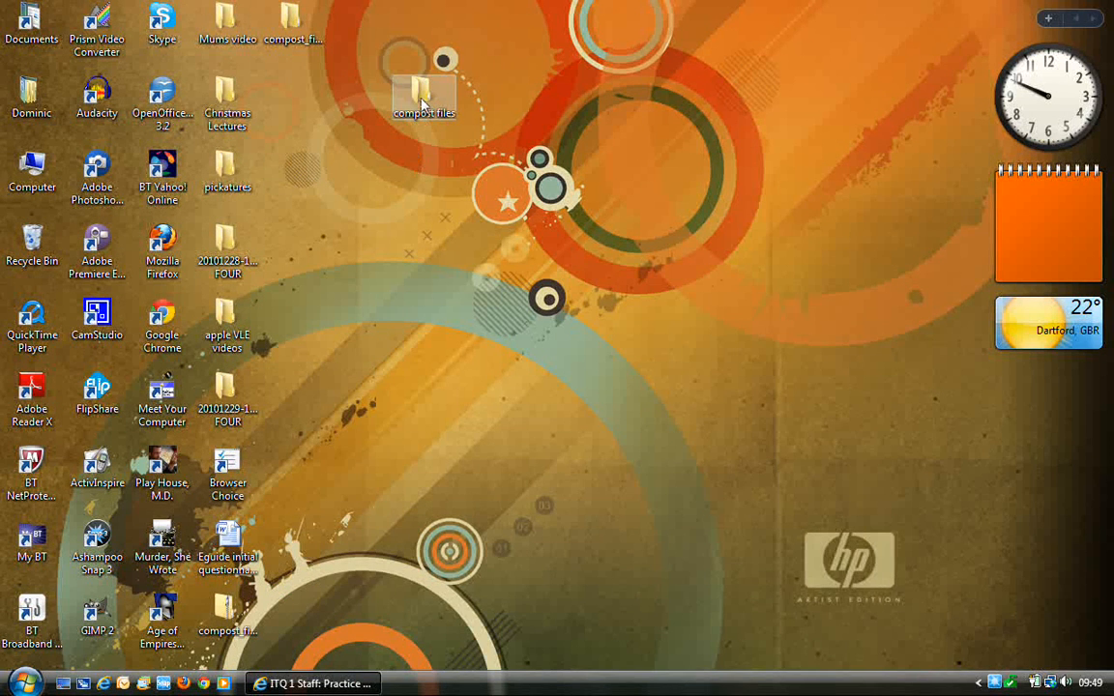
left_click(423, 92)
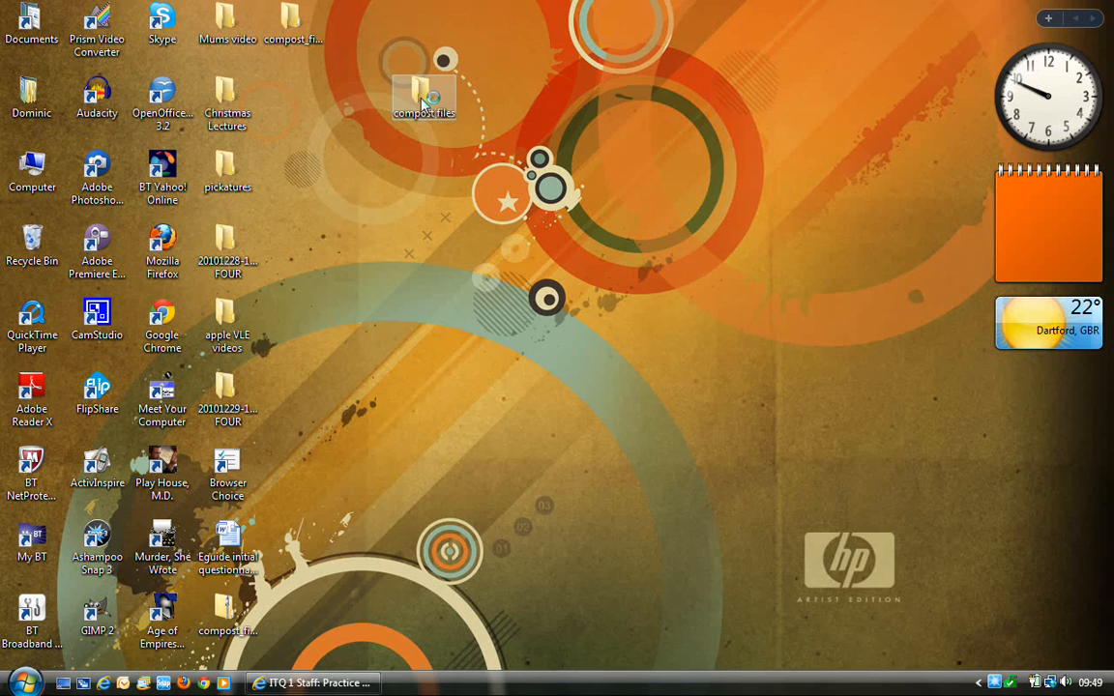
double_click(424, 92)
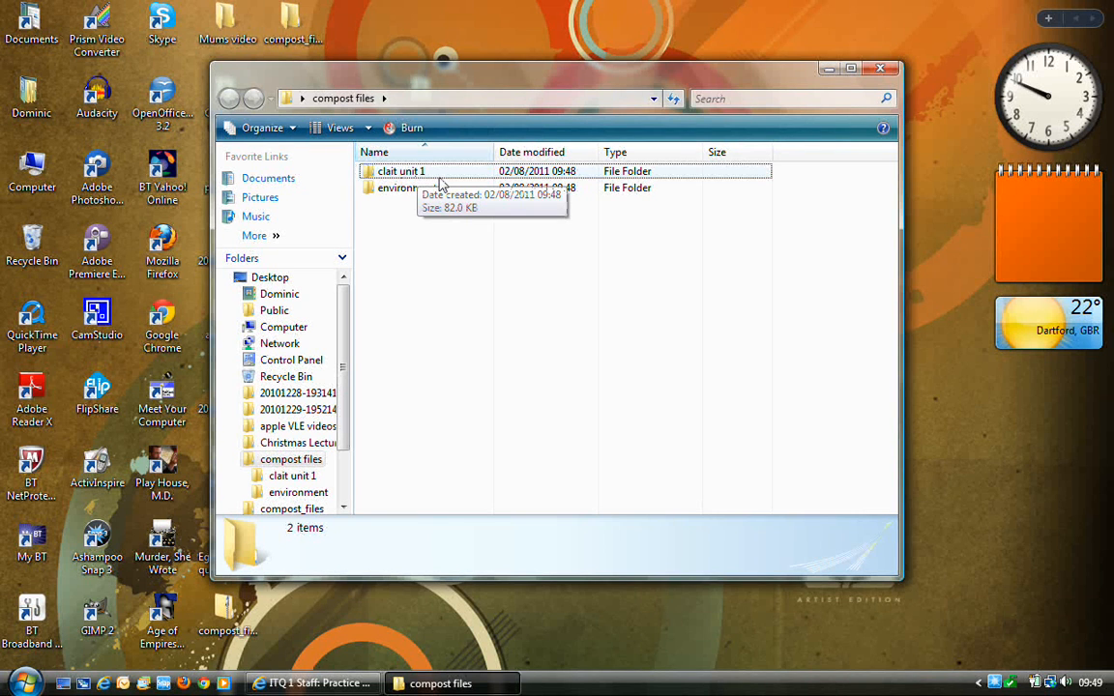
mouse_move(833, 183)
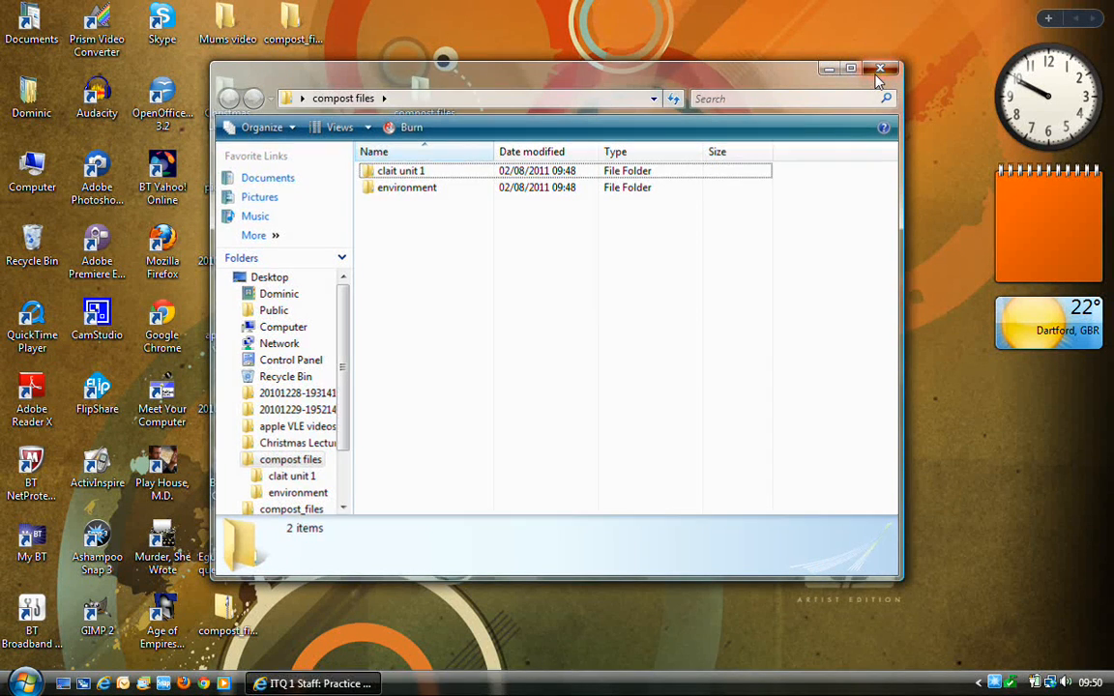
left_click(878, 68)
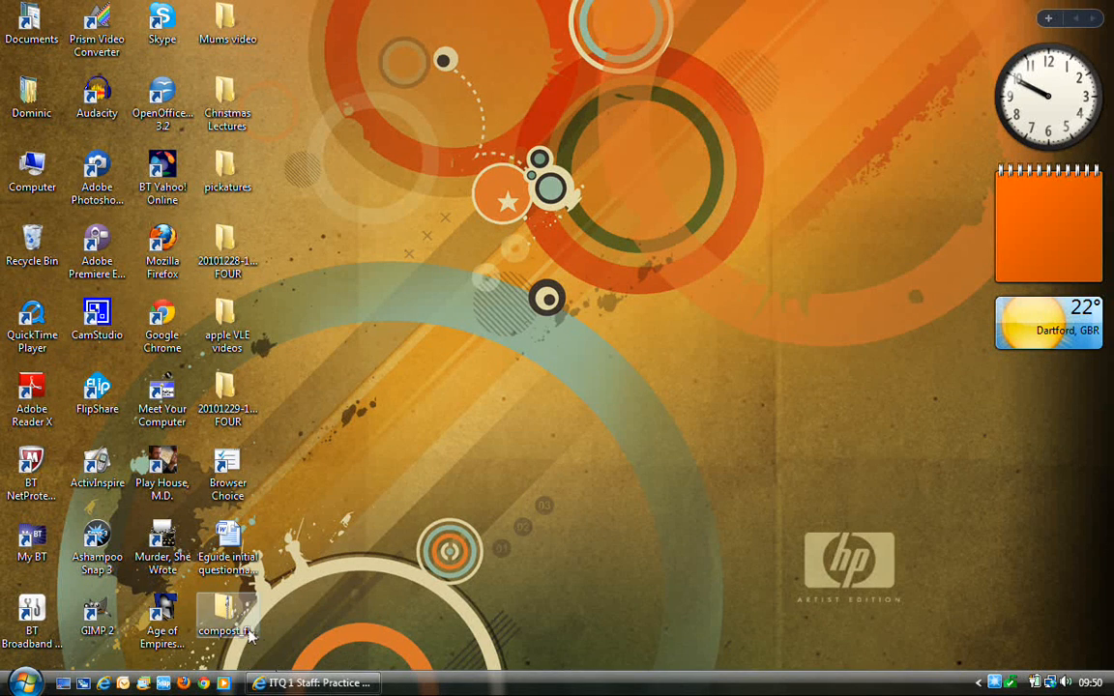
mouse_move(227, 619)
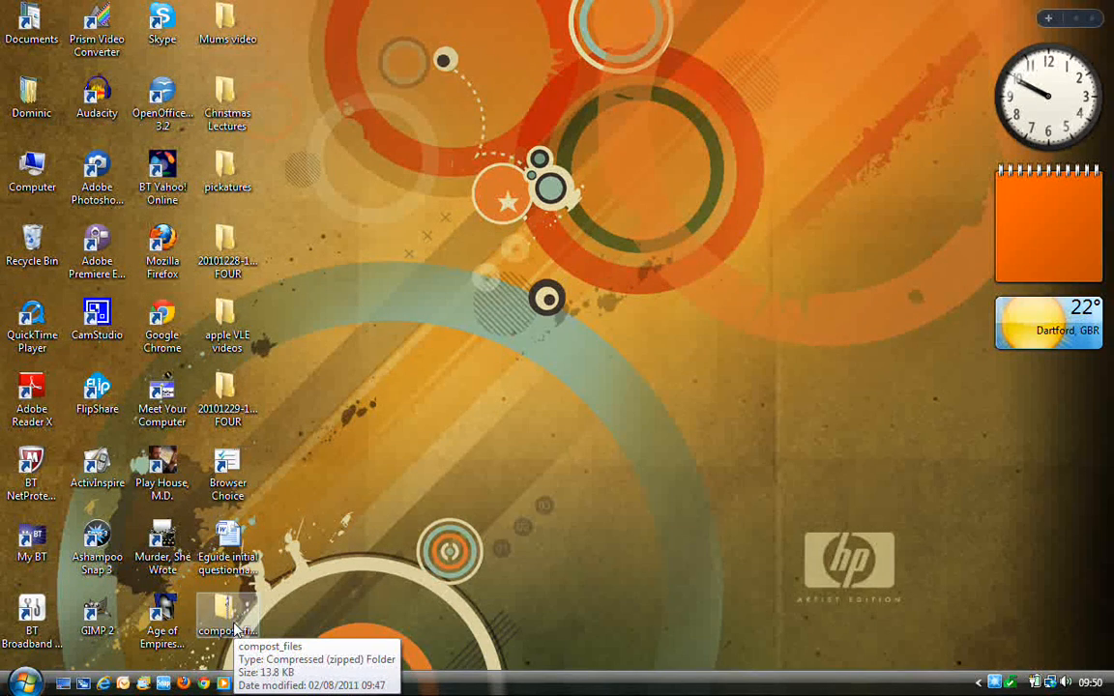
Re-extract the compost_files zip to Desktop\compost_files via Extract All
right_click(227, 618)
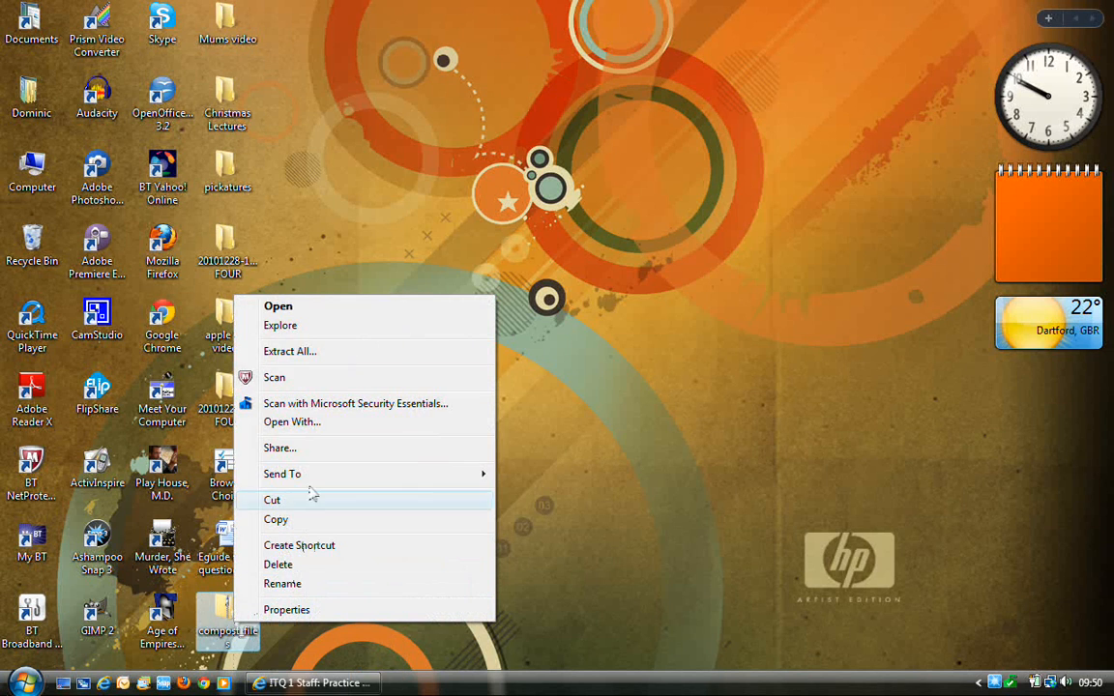
left_click(289, 351)
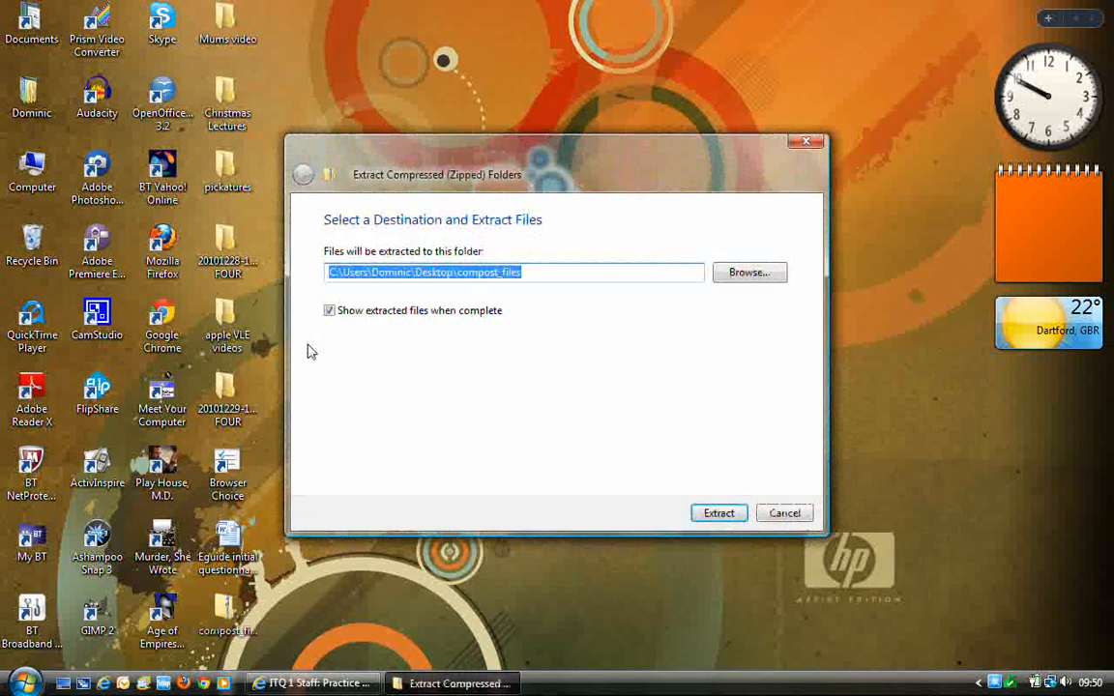
left_click(718, 513)
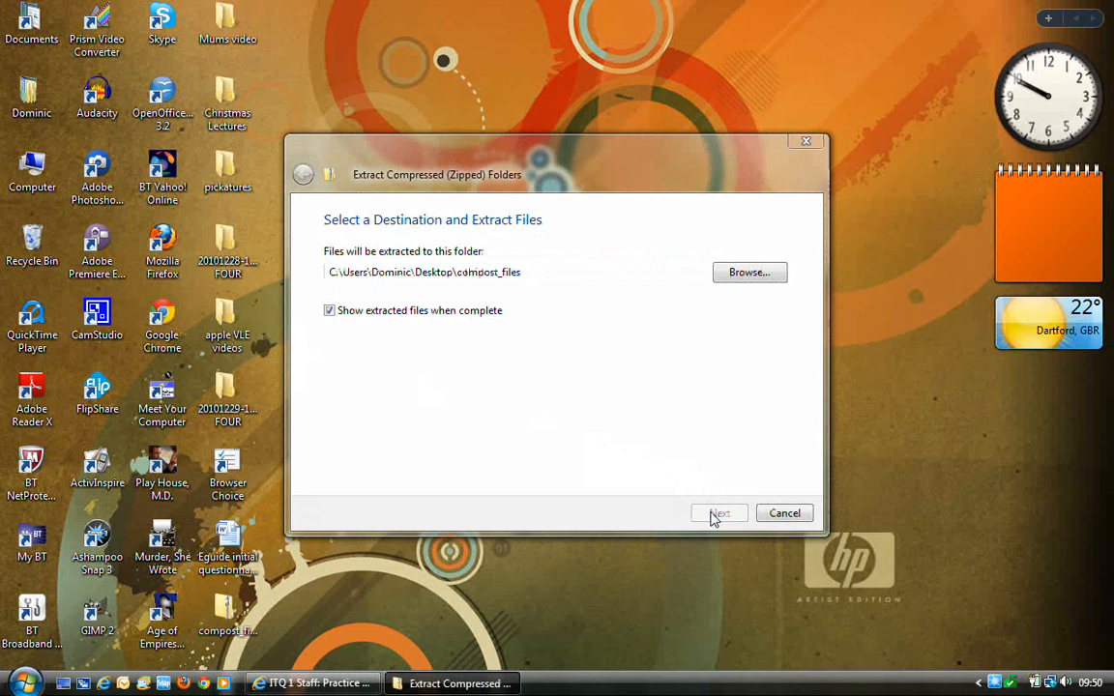
left_click(719, 514)
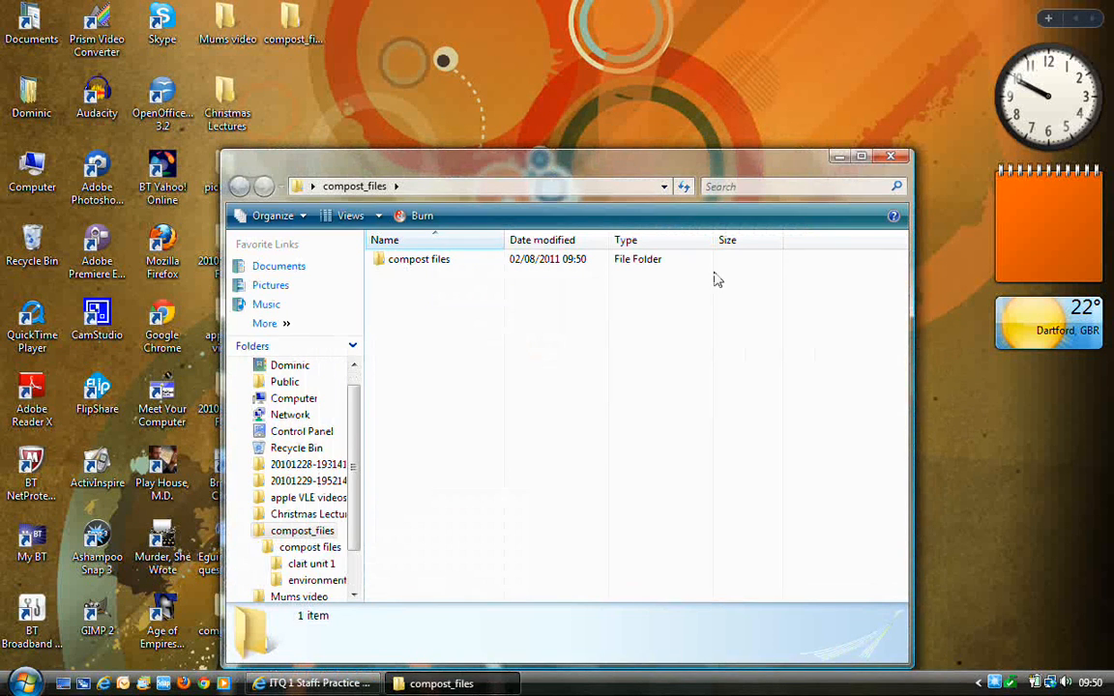
Open compost files to check clait unit 1 and environment, then close the window
left_click(418, 259)
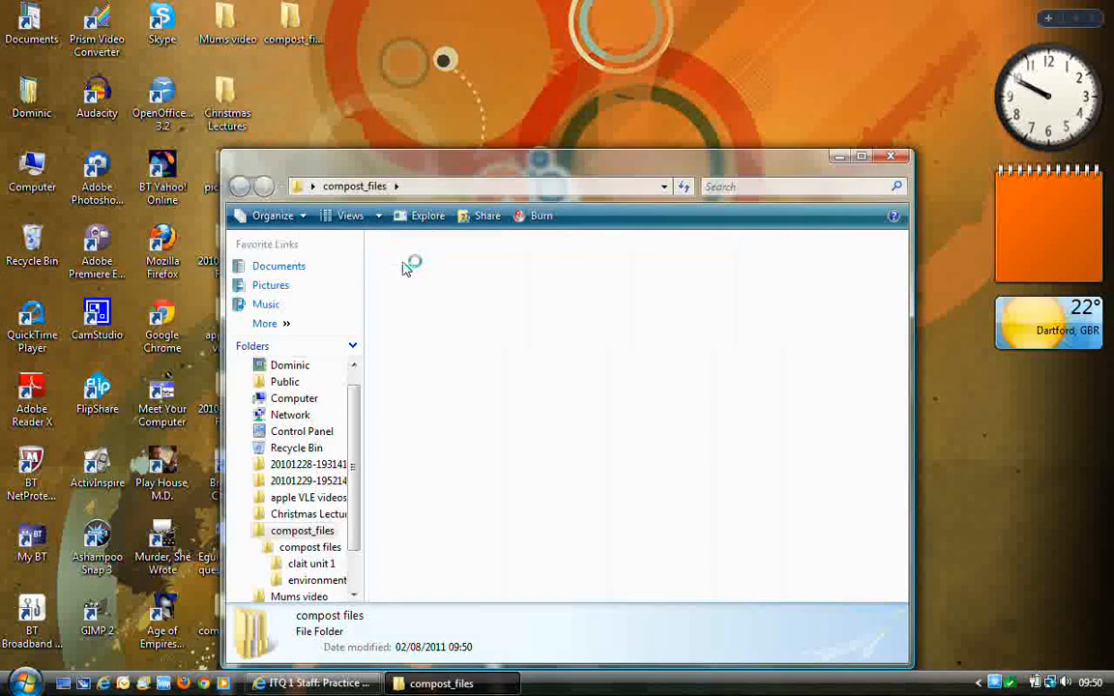
double_click(310, 548)
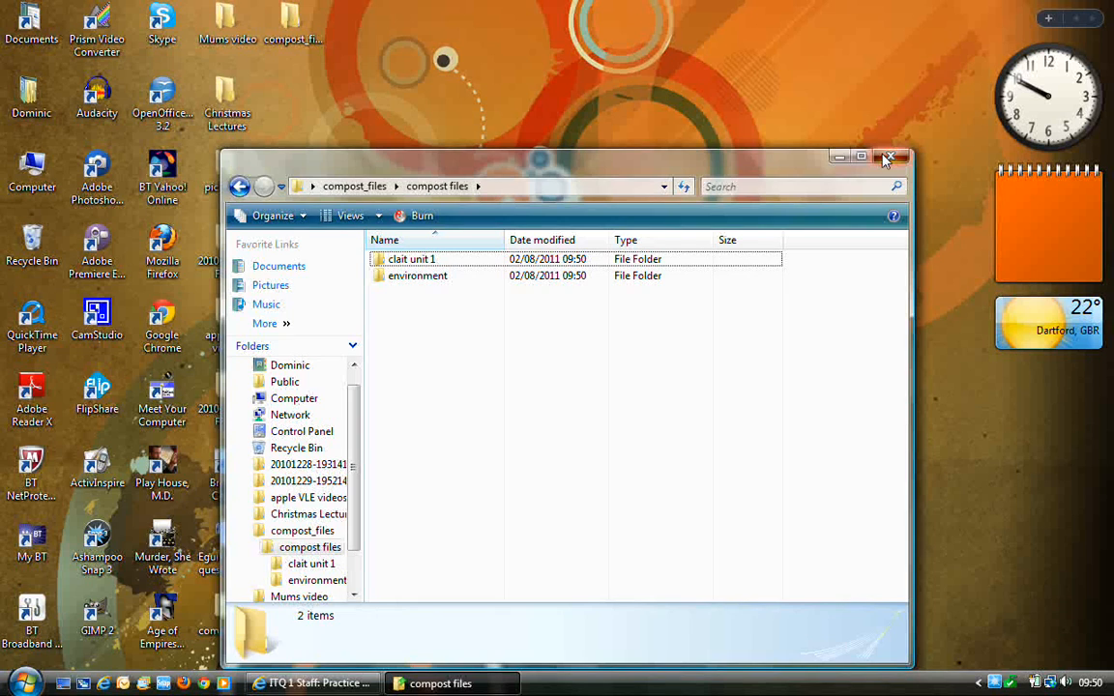
left_click(887, 157)
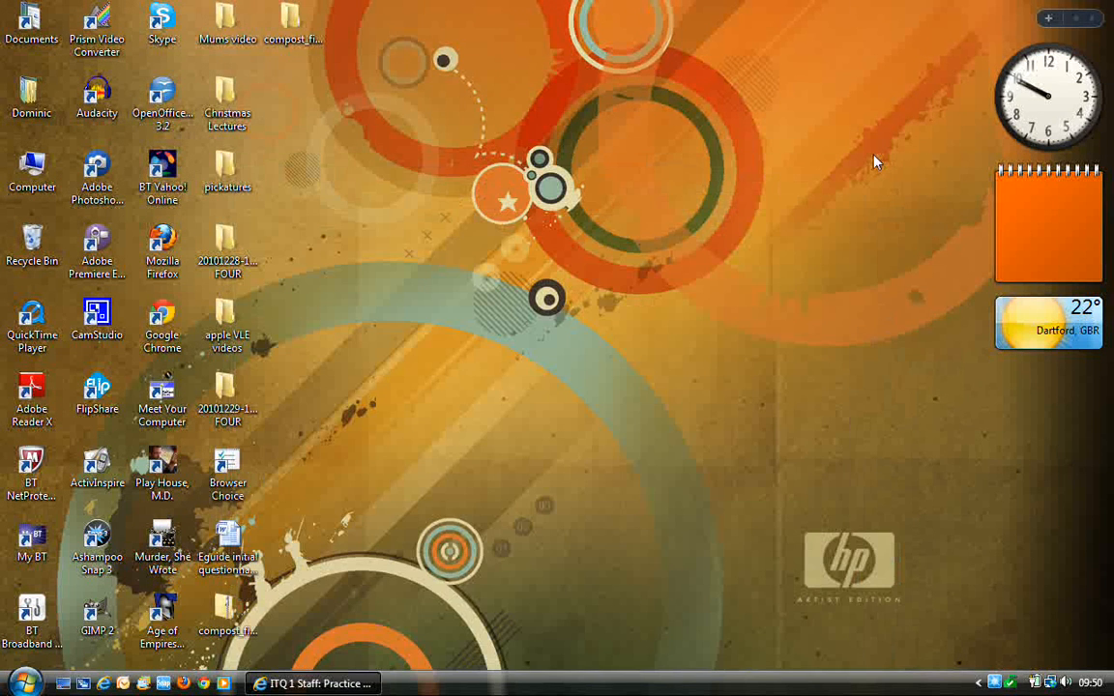